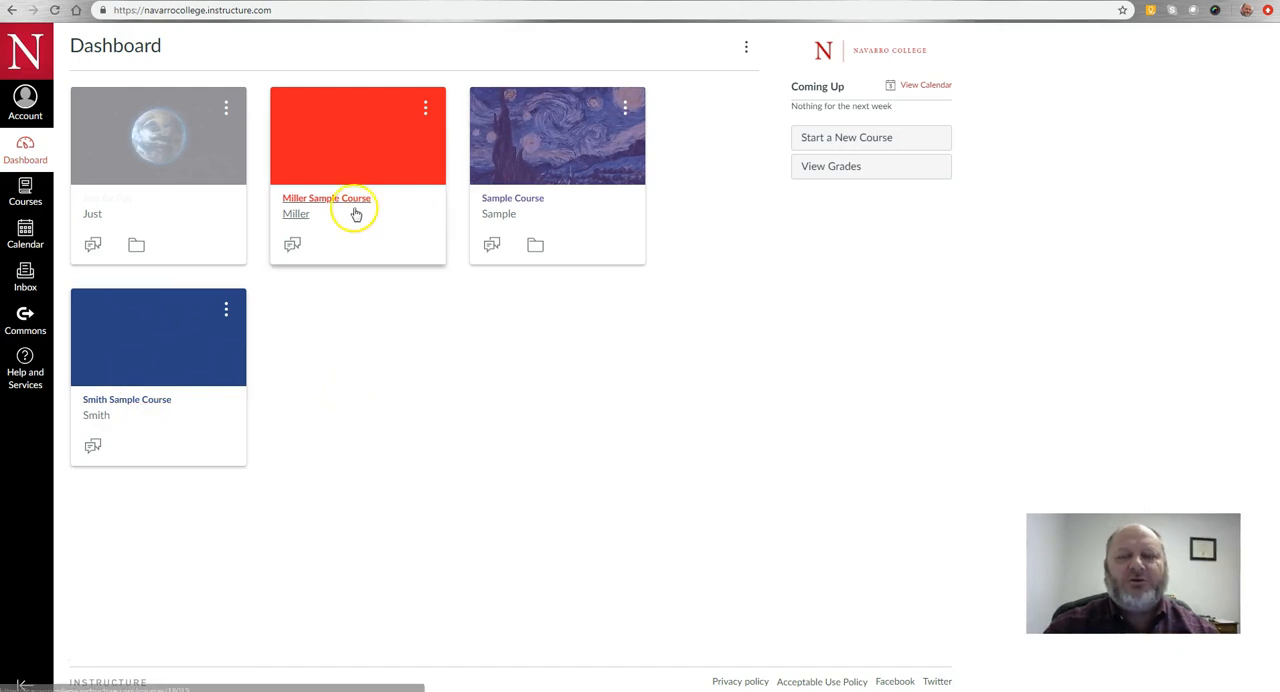
mouse_move(377, 308)
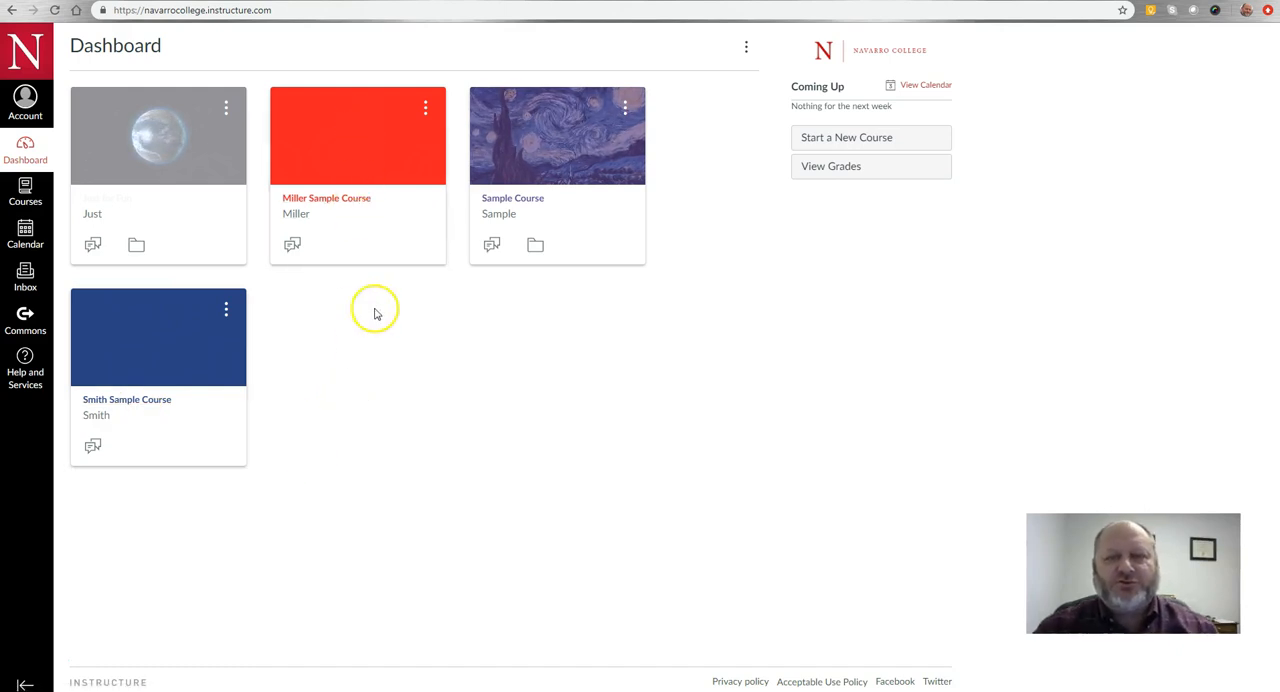
mouse_move(374, 141)
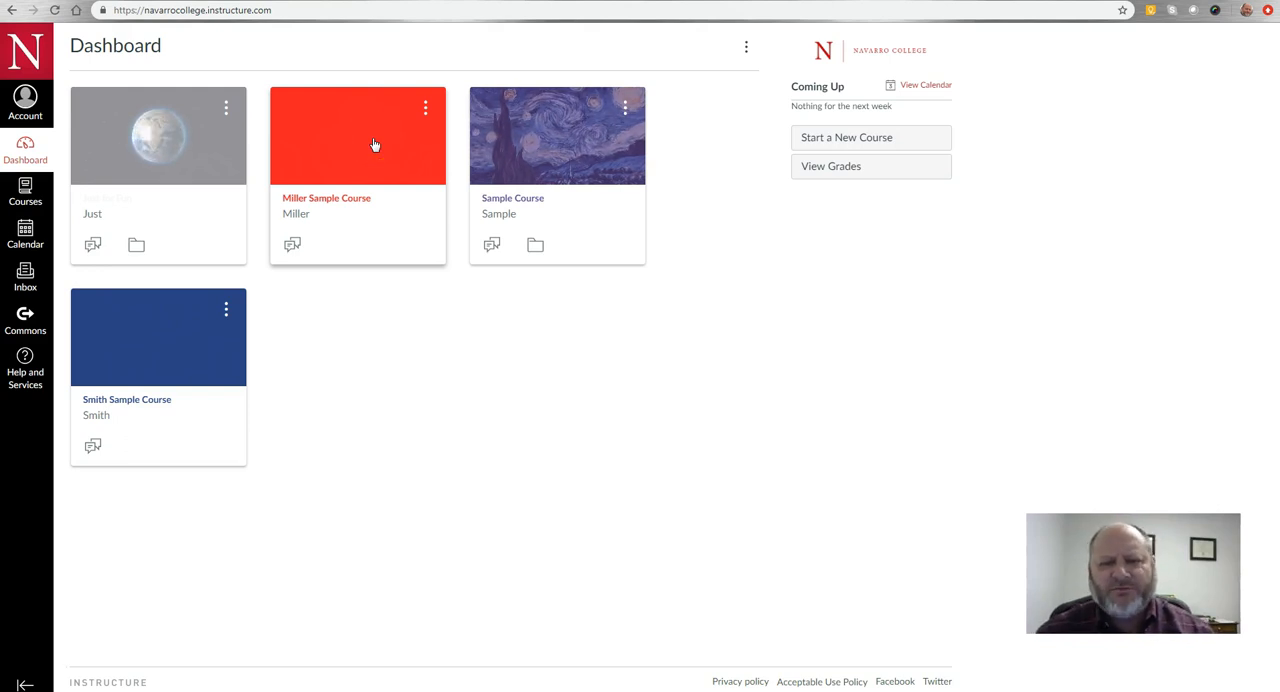
mouse_move(62, 170)
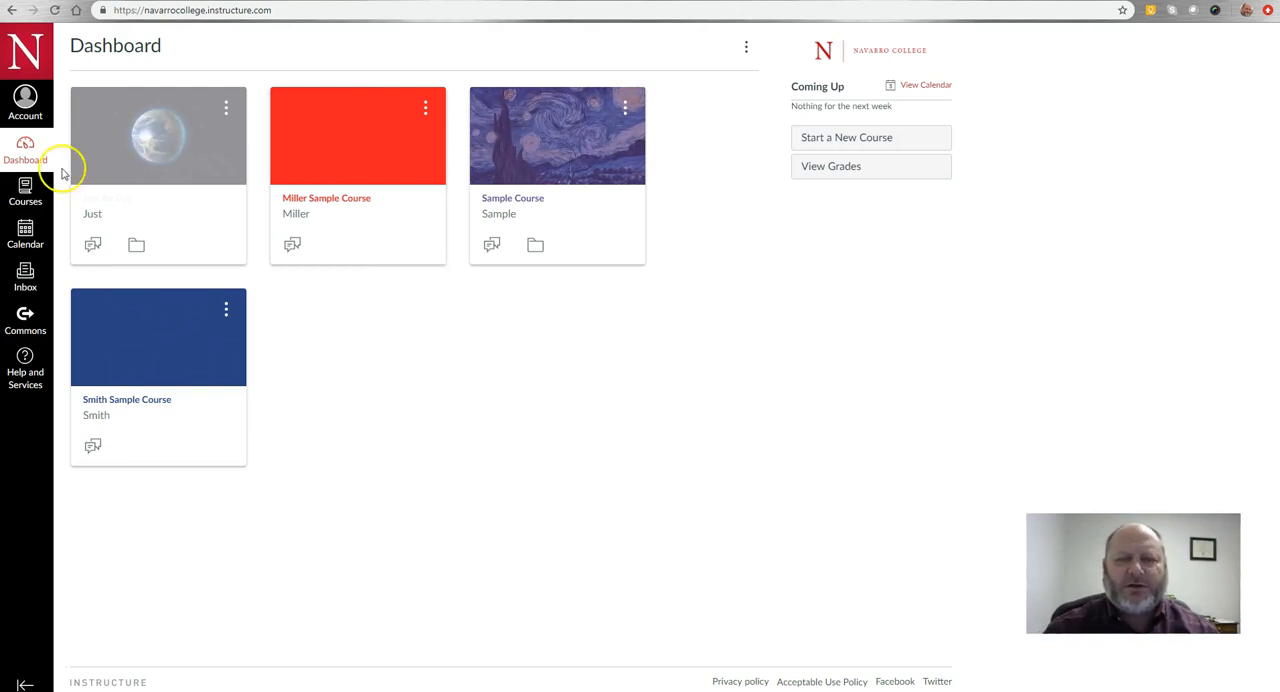
mouse_move(180, 145)
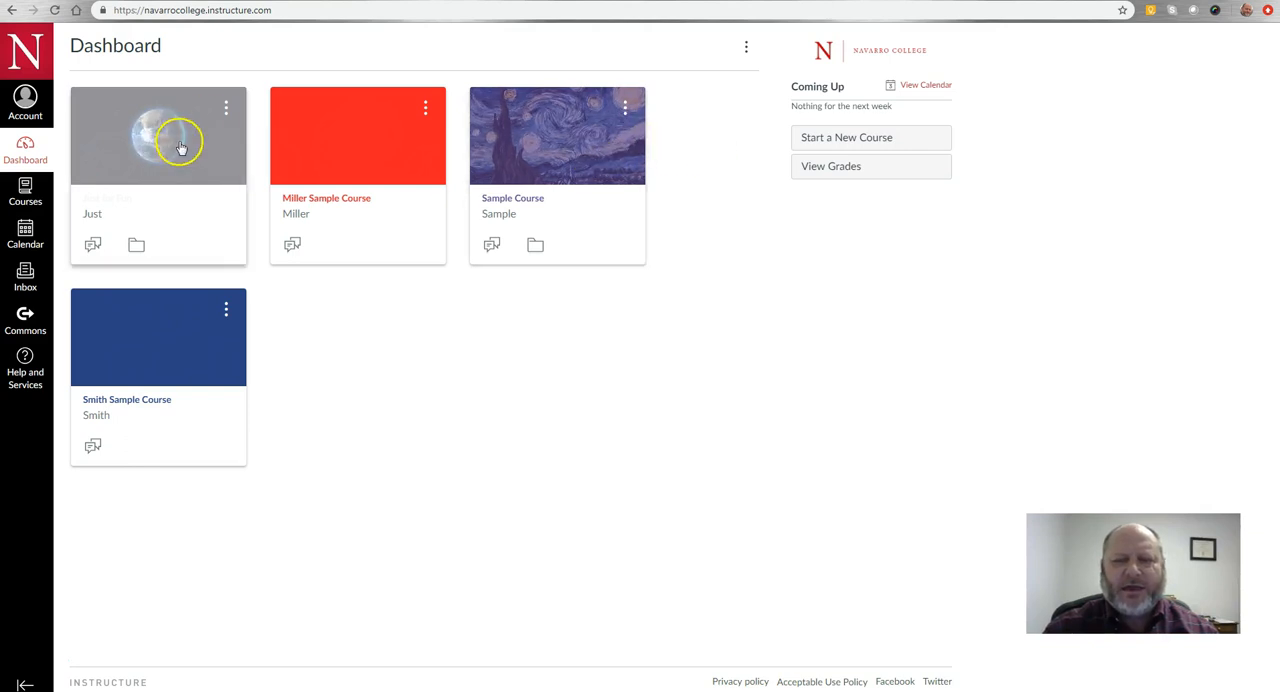
mouse_move(511, 155)
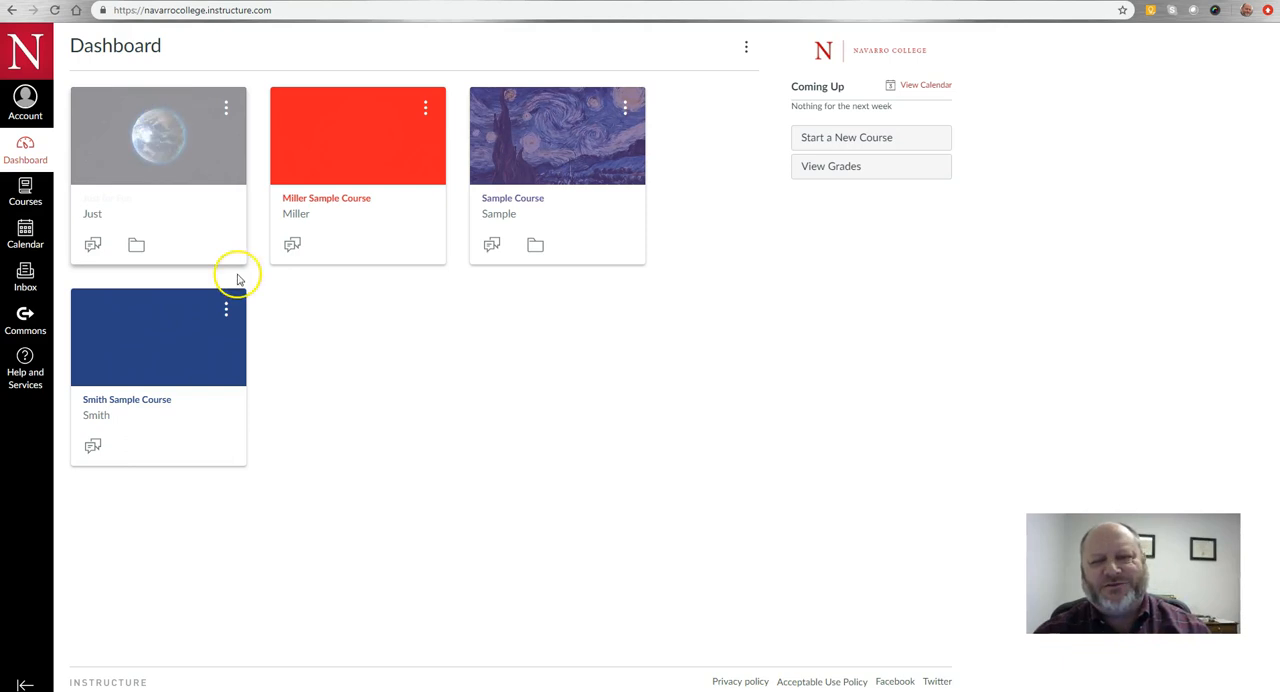
mouse_move(380, 490)
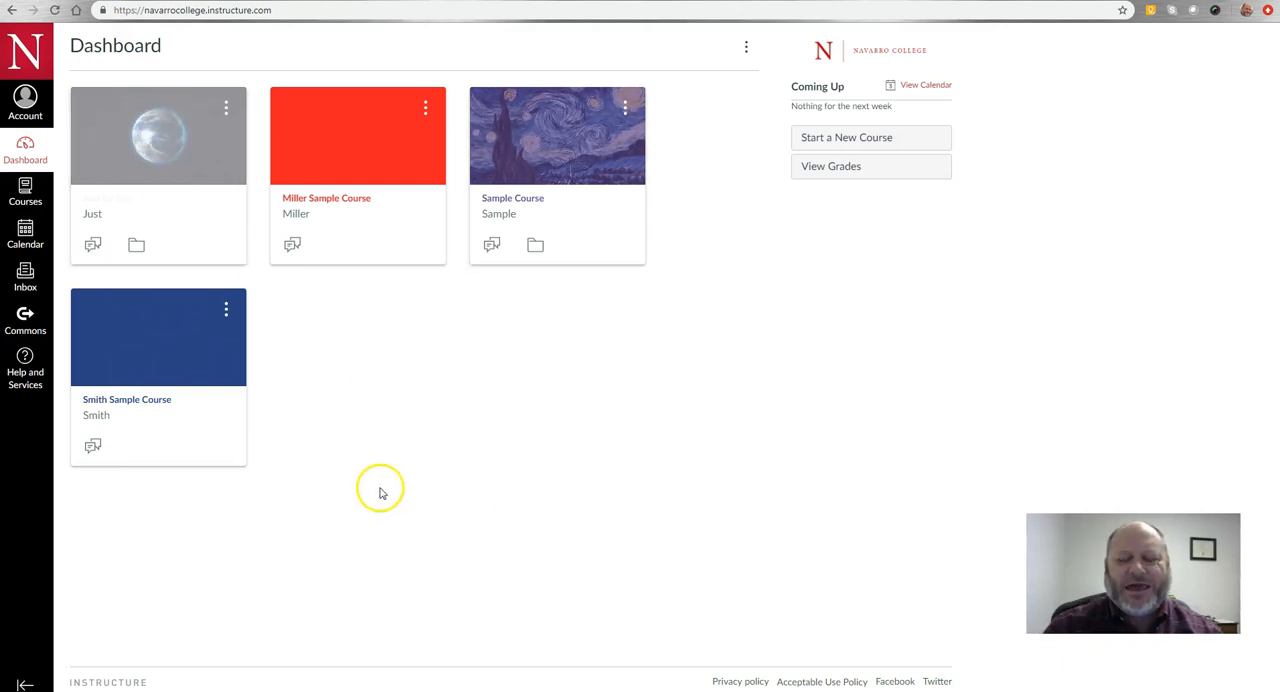
mouse_move(305, 600)
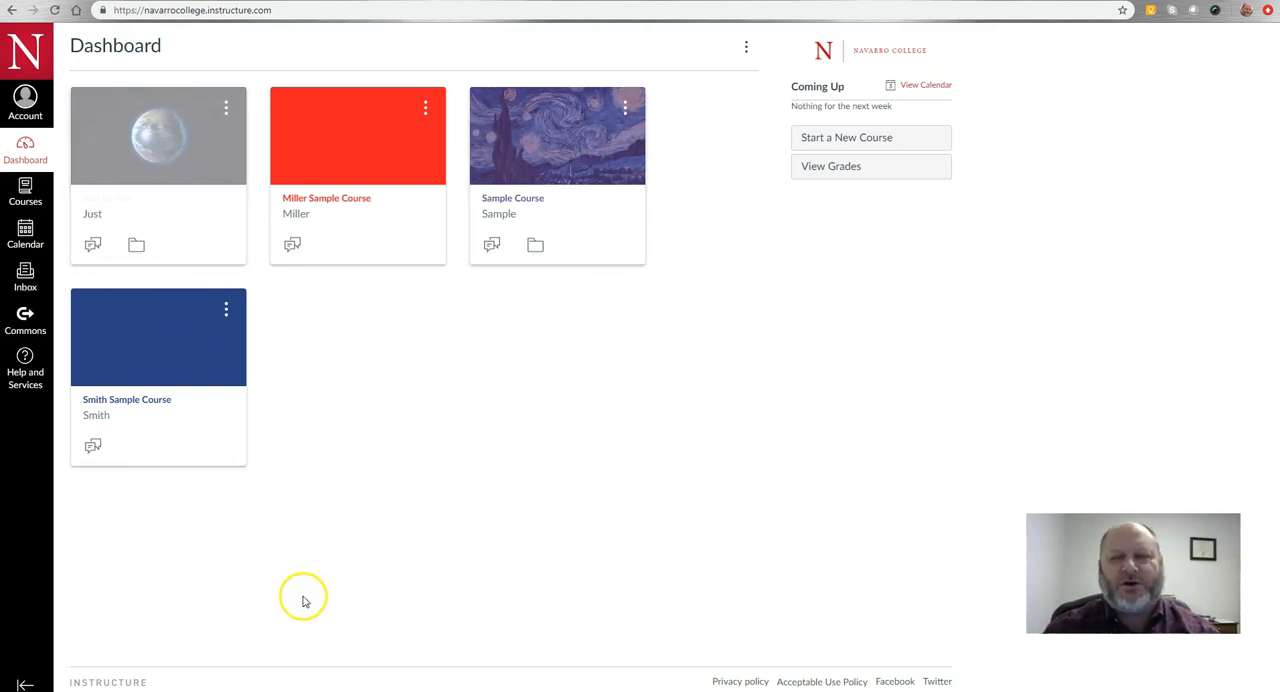
mouse_move(408, 218)
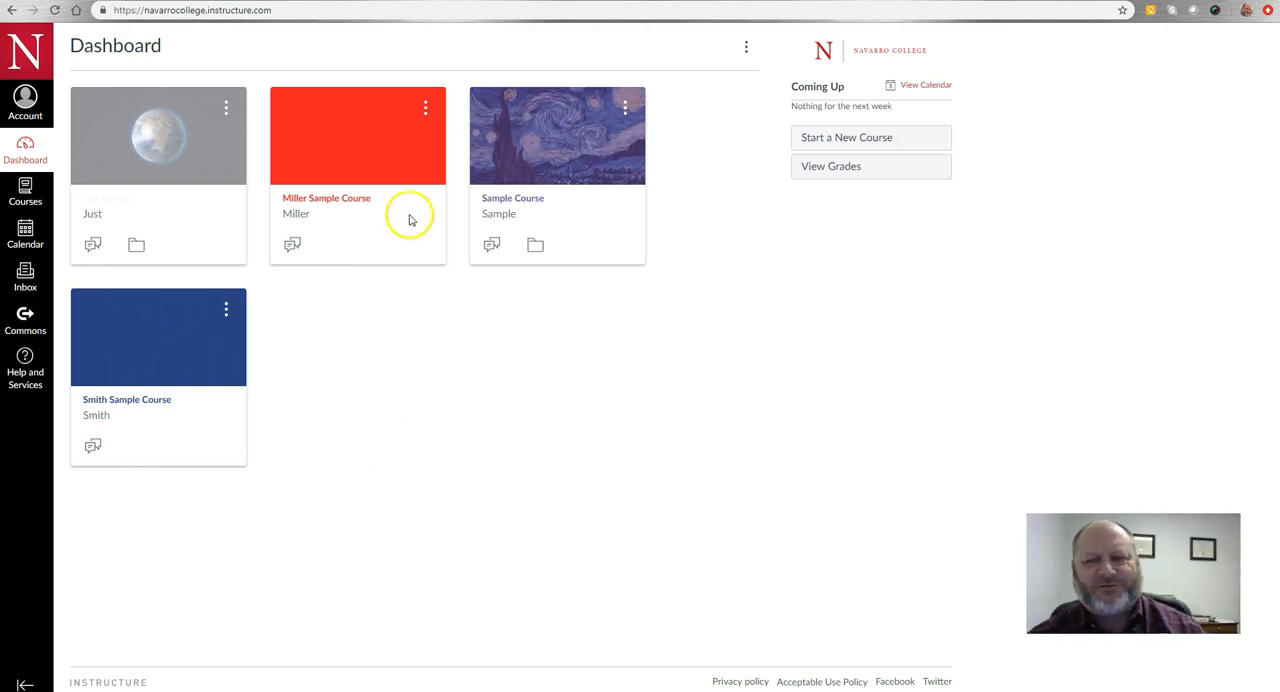
mouse_move(395, 76)
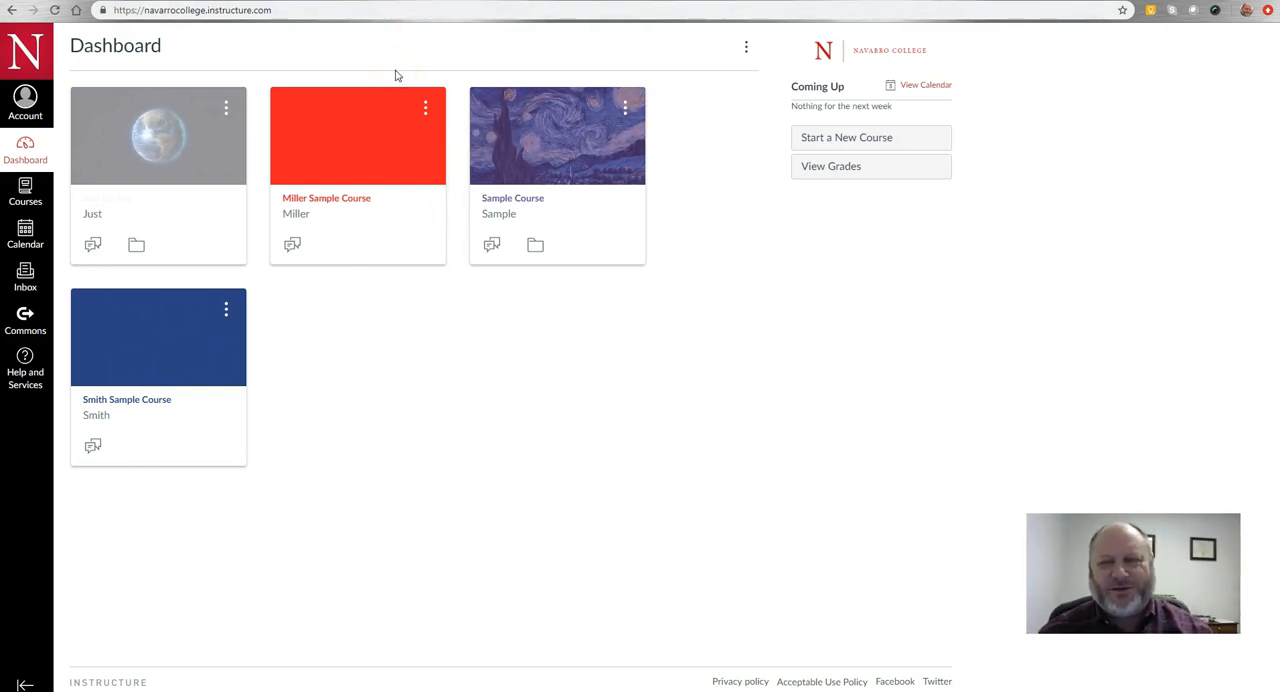
mouse_move(397, 69)
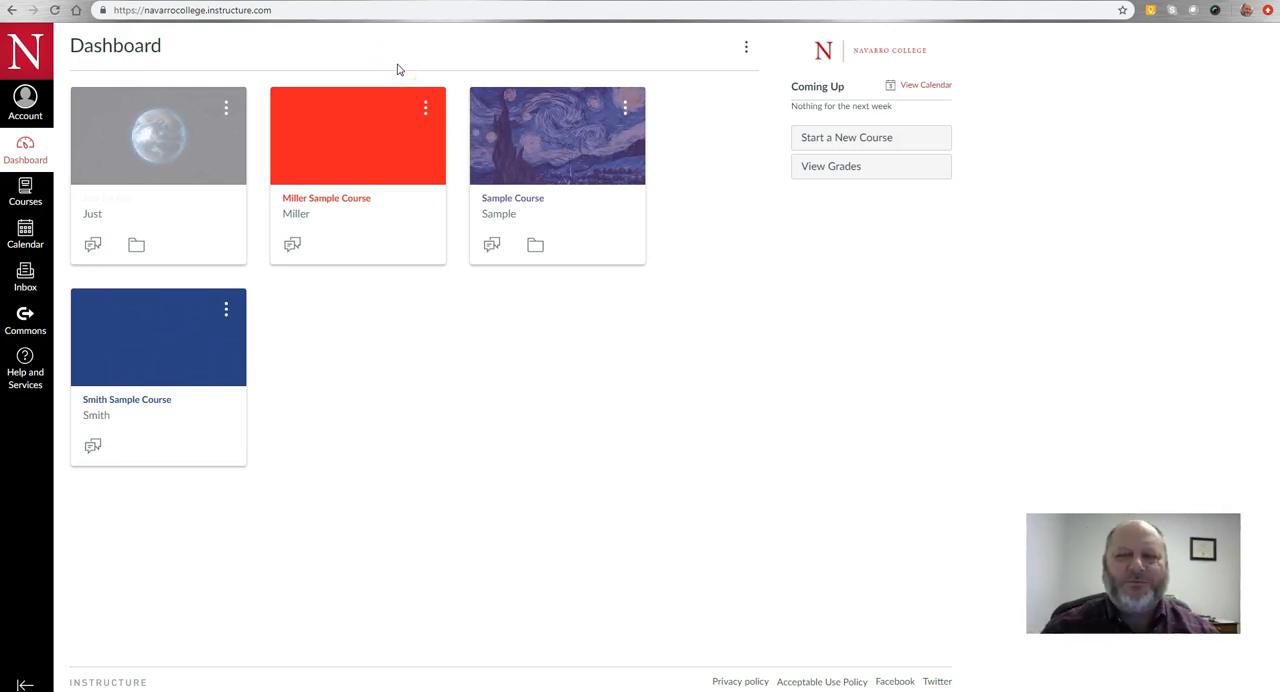
mouse_move(91, 115)
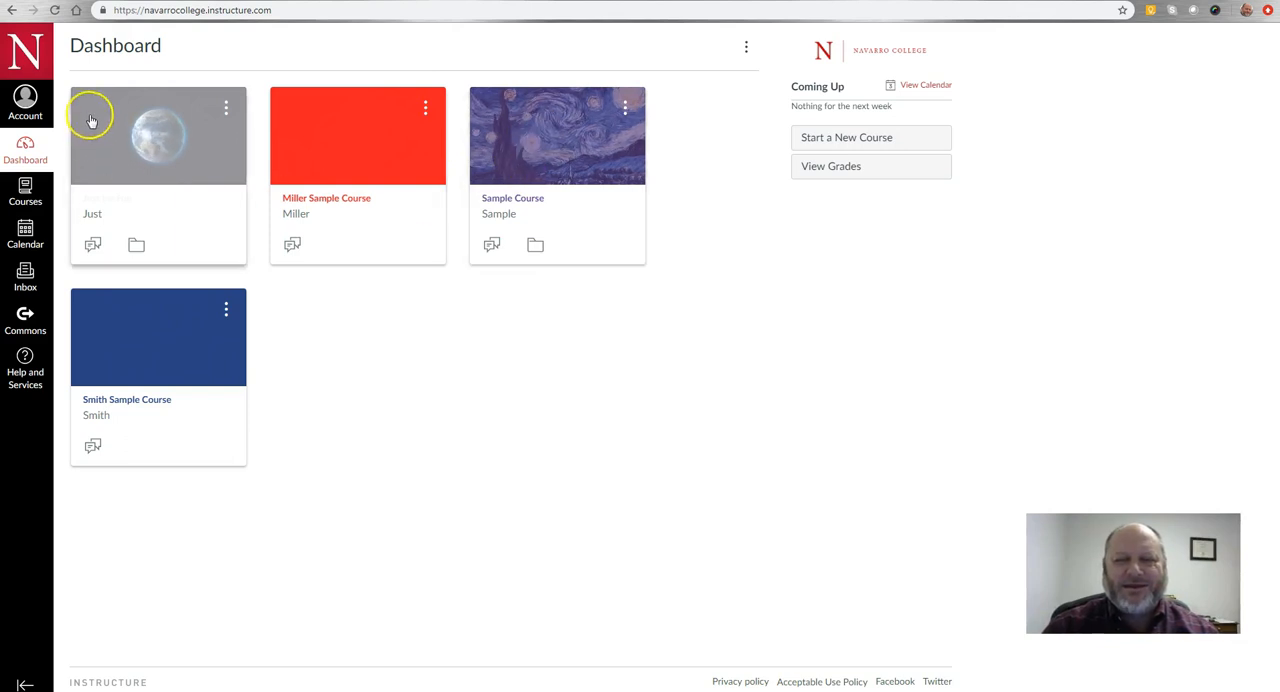
mouse_move(155, 165)
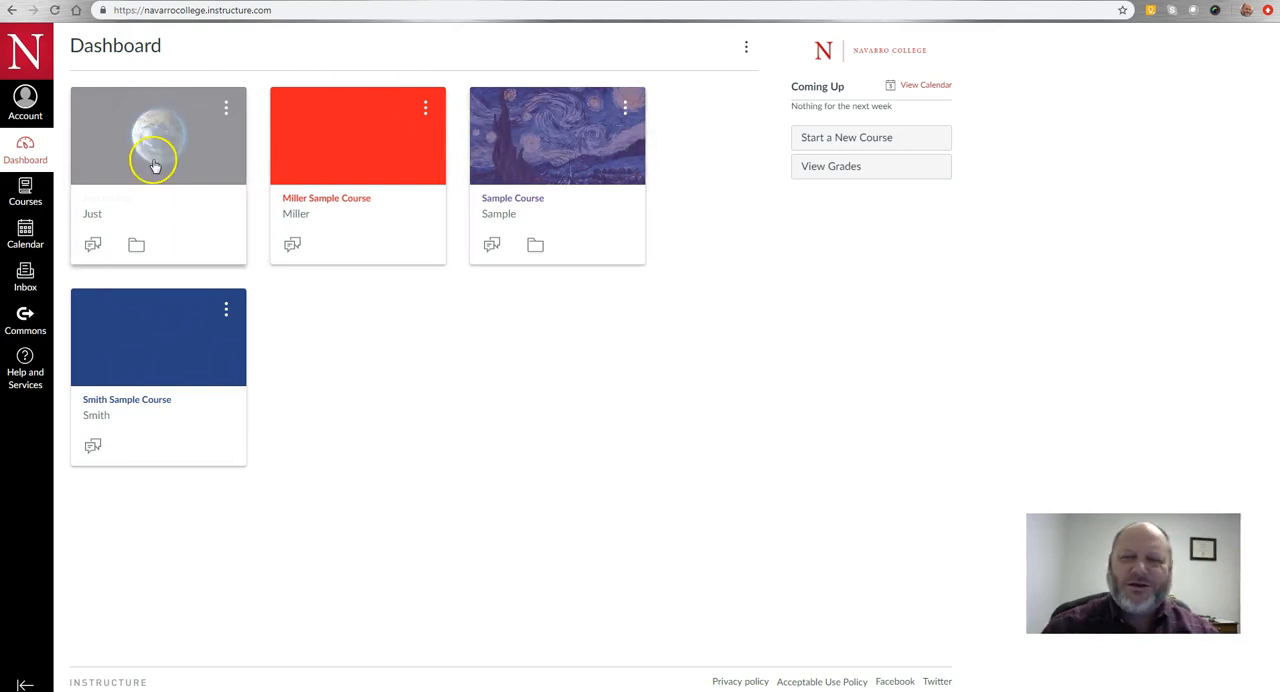
mouse_move(427, 391)
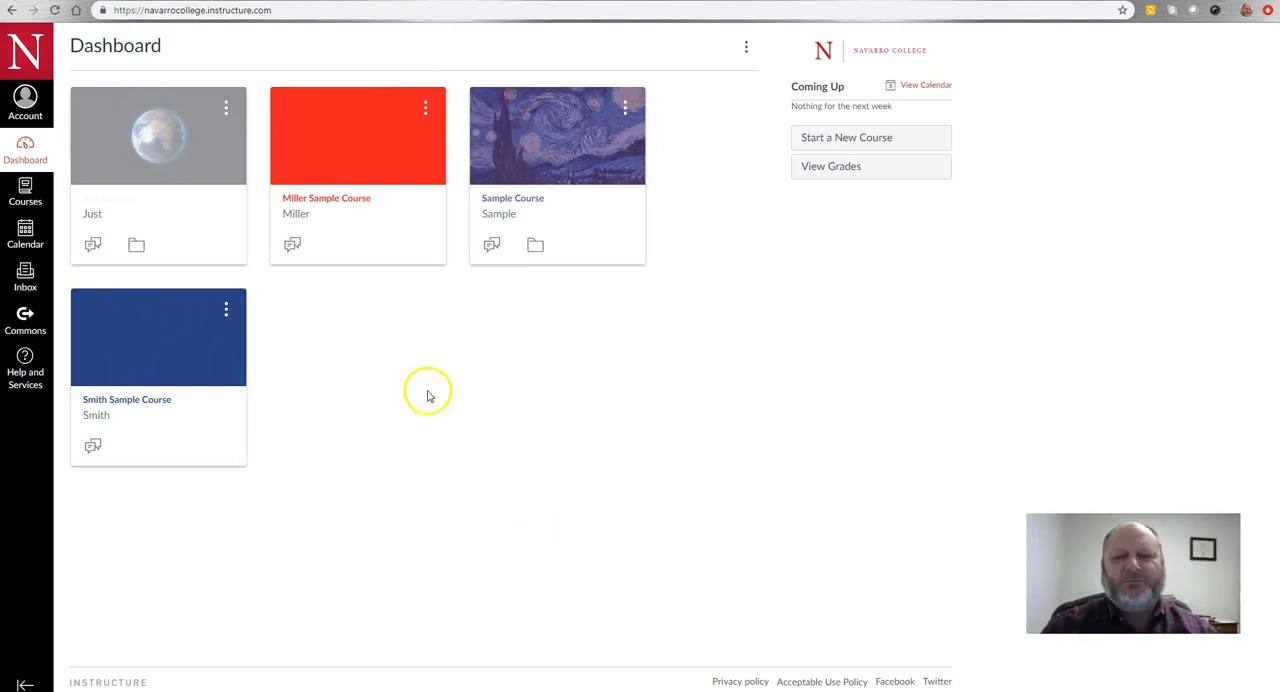
mouse_move(175, 135)
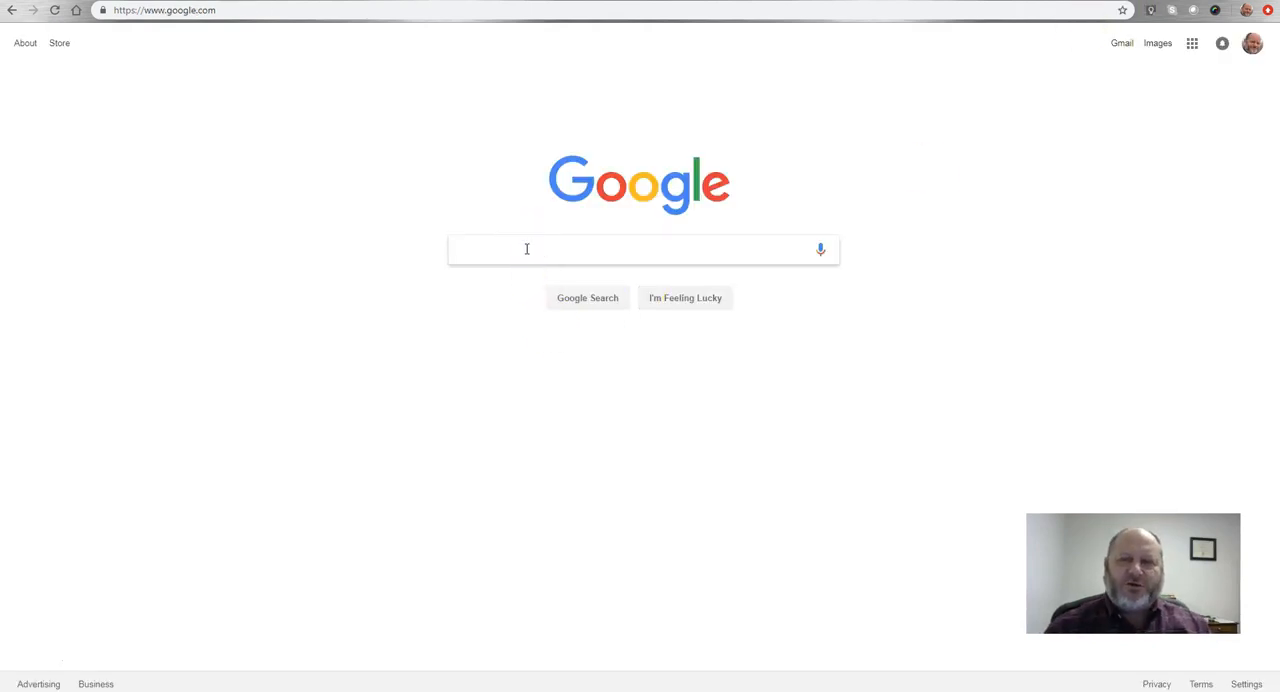
- Search Google for 'mesmerizing animated gifs'
text(mes)
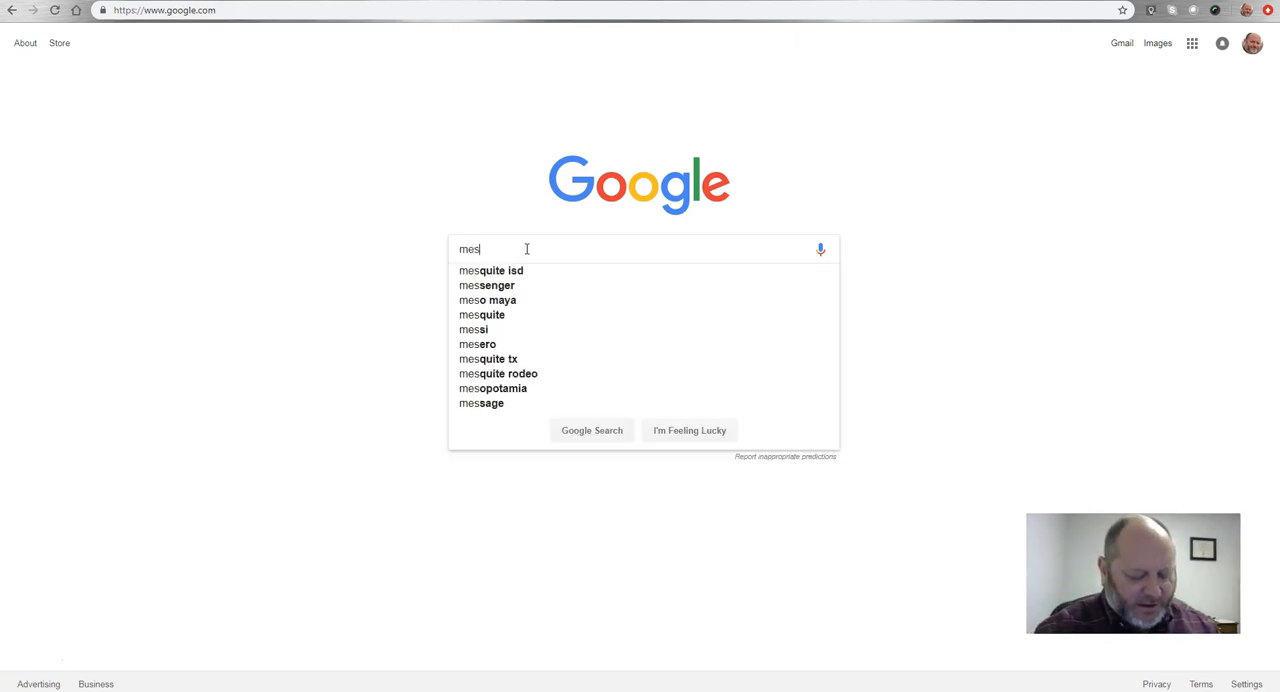
text(merizing)
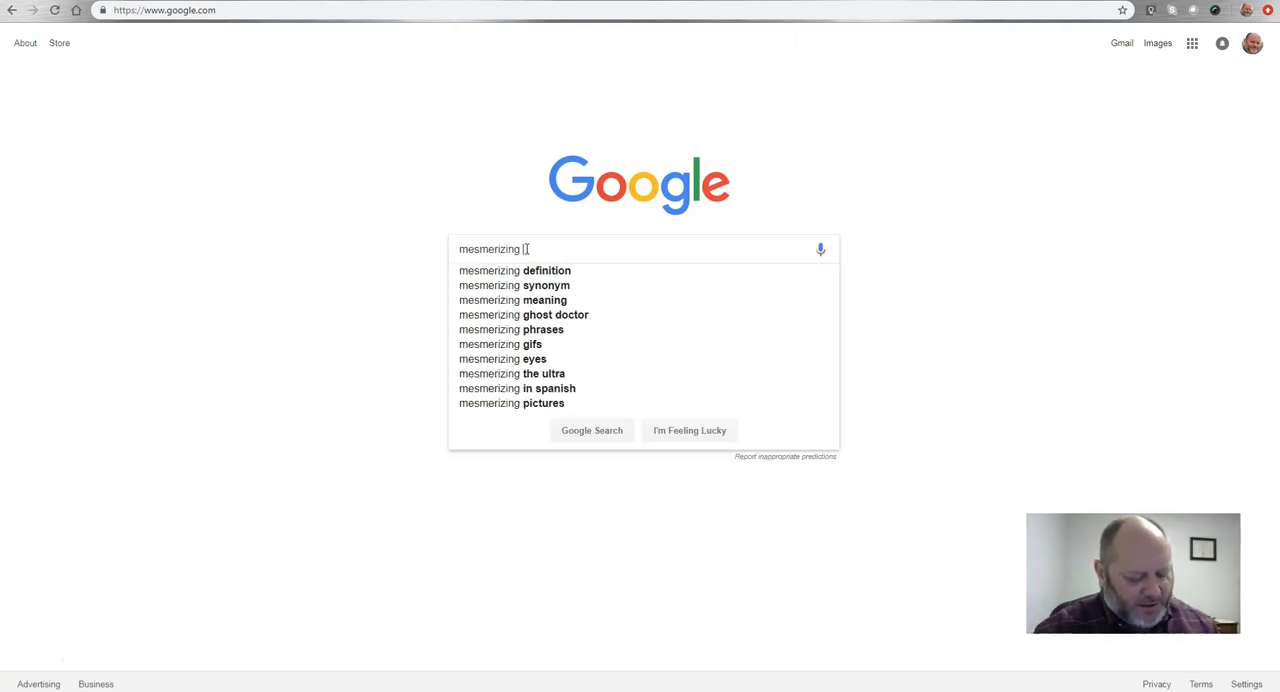
text(anime)
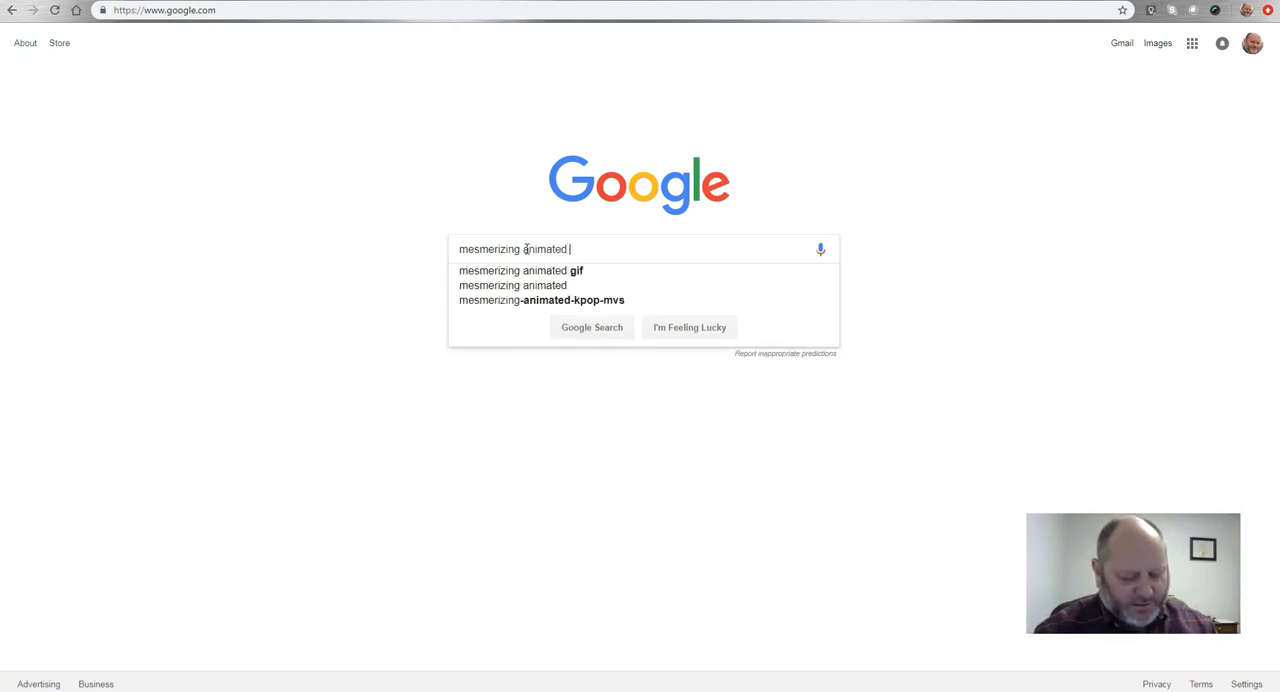
text(gifs)
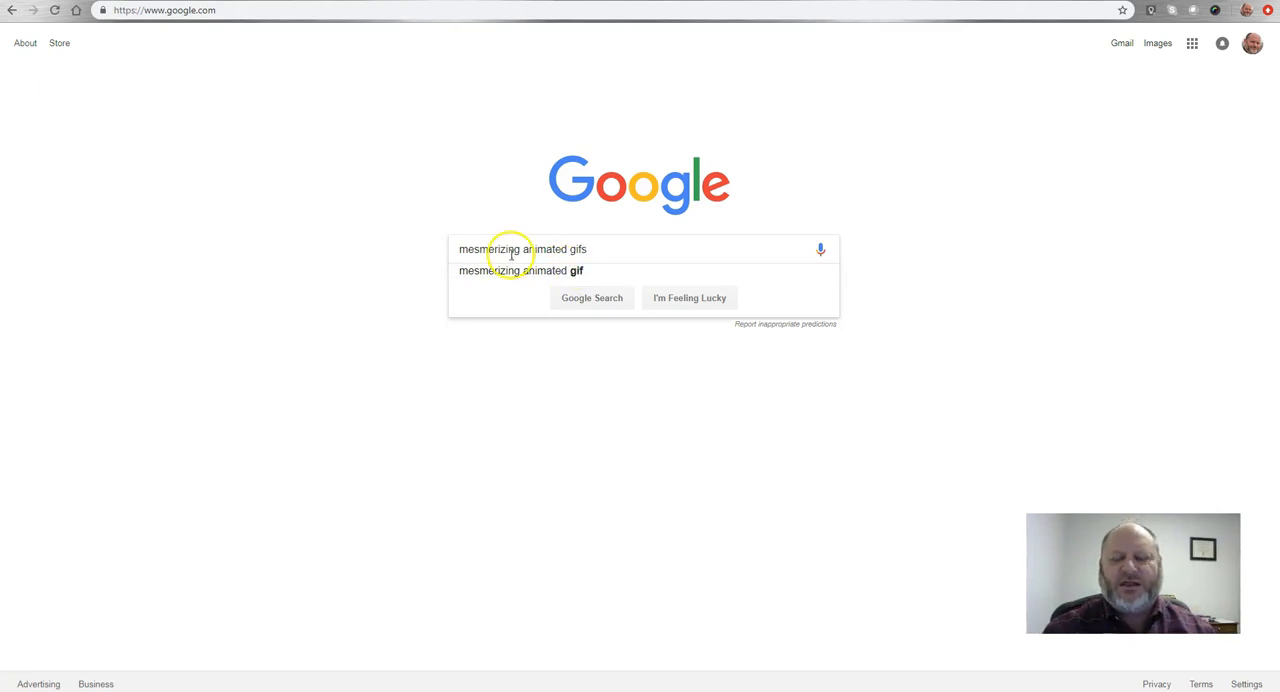
mouse_move(580, 270)
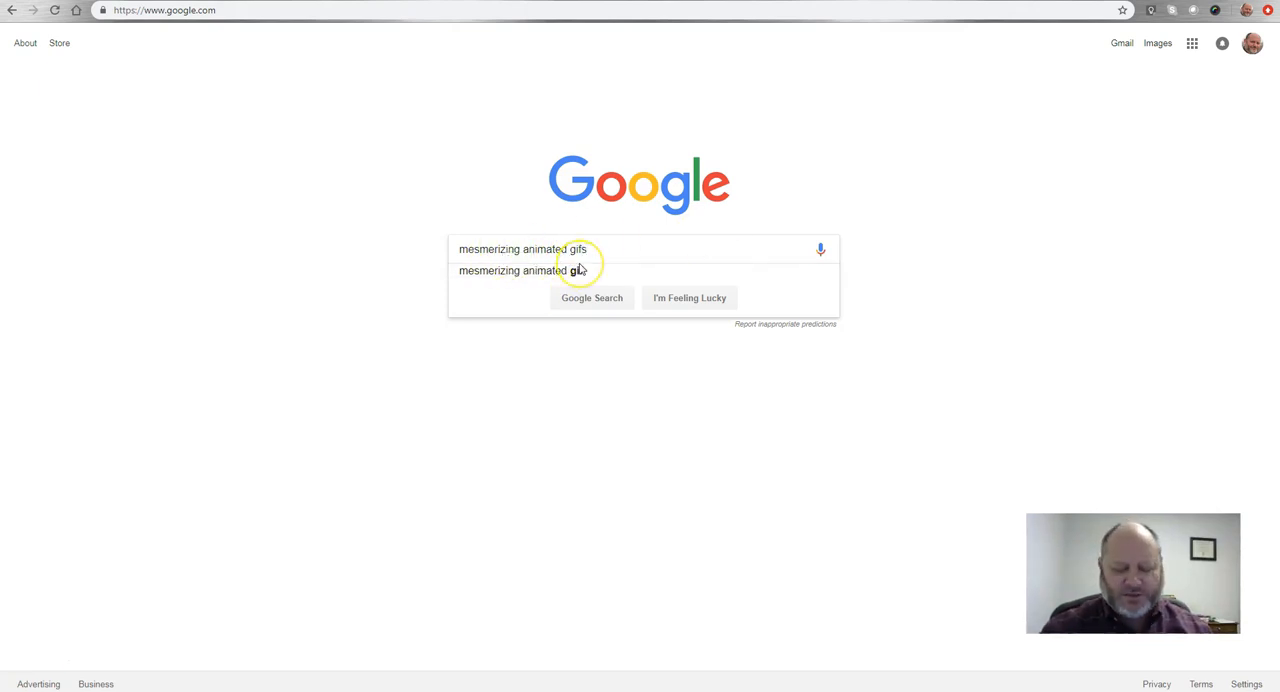
click(591, 297)
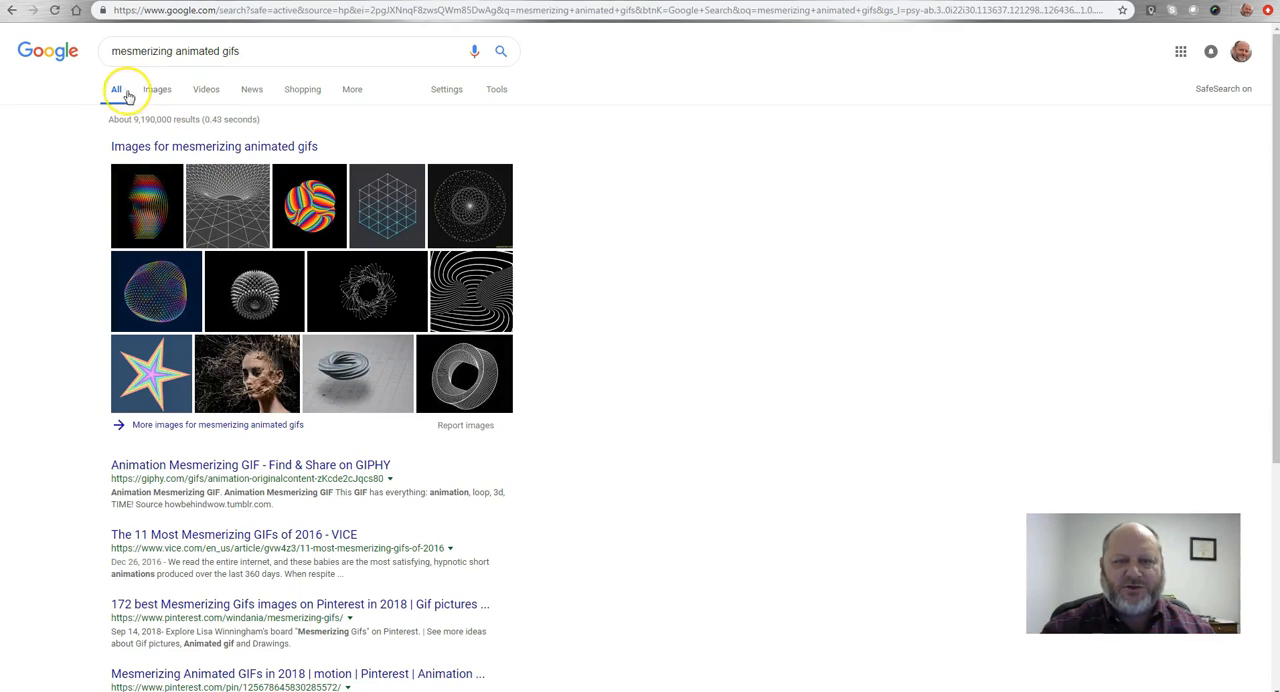
- Switch to image results and scroll through the animated GIF grid
click(157, 89)
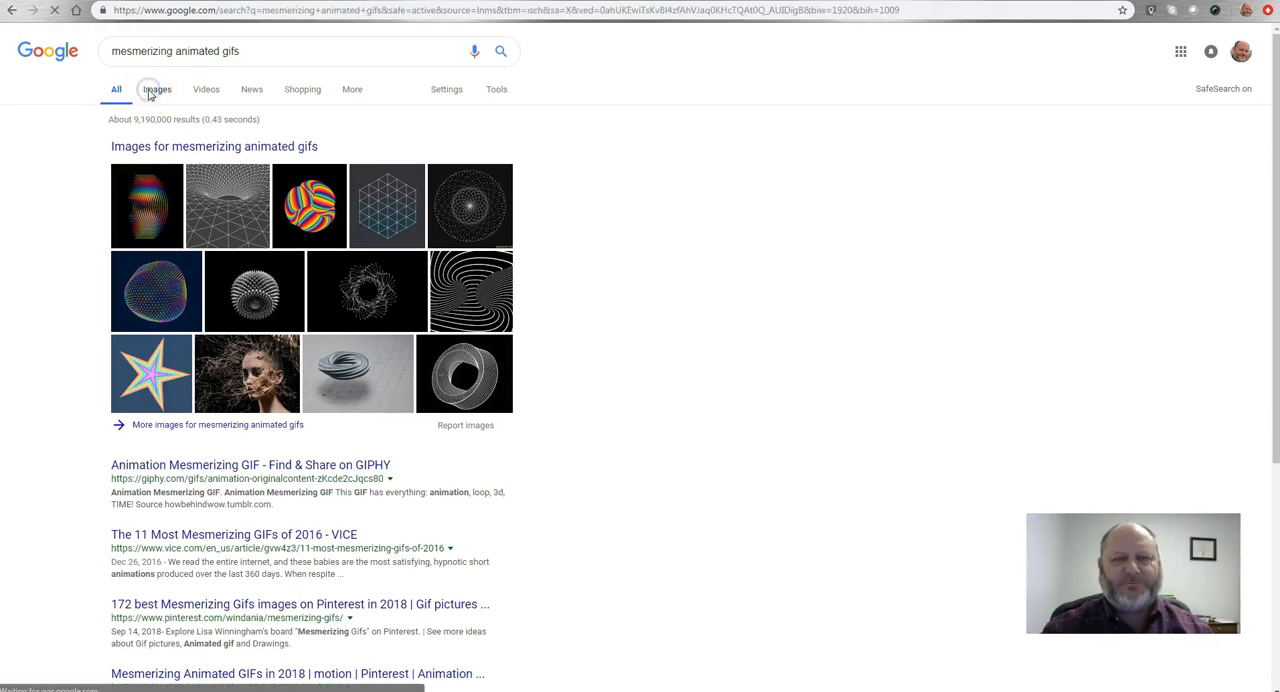
click(156, 89)
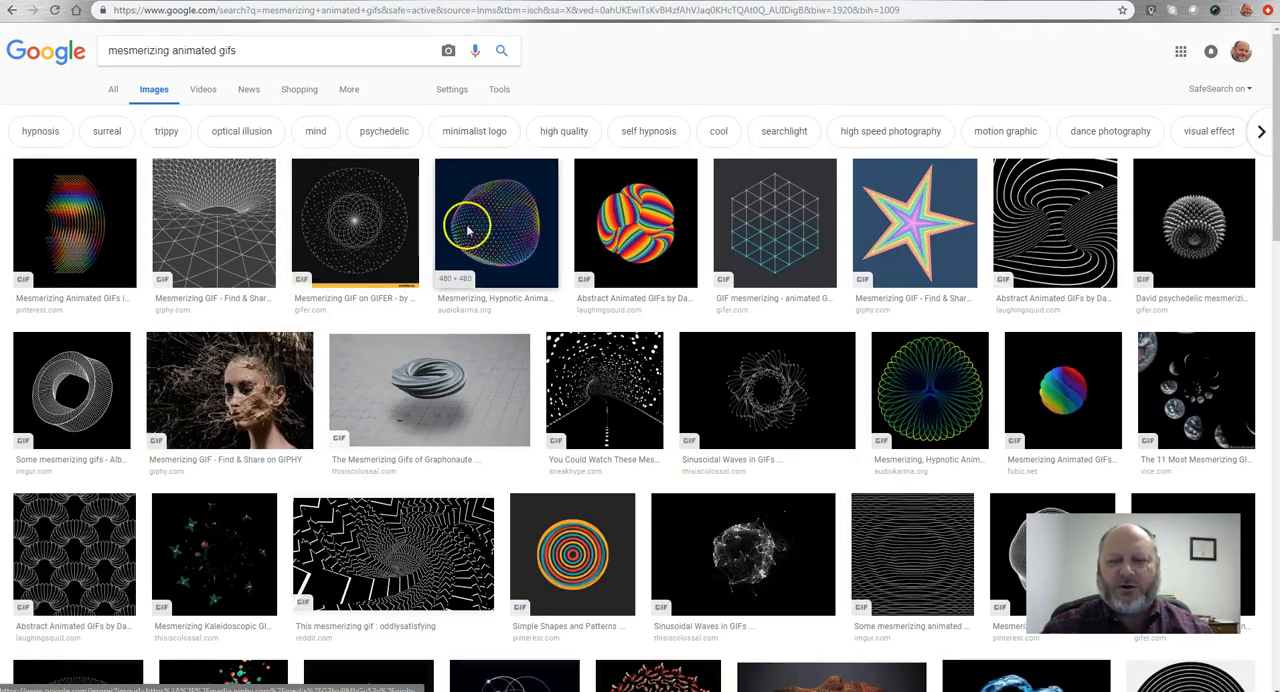
scroll(down, 3)
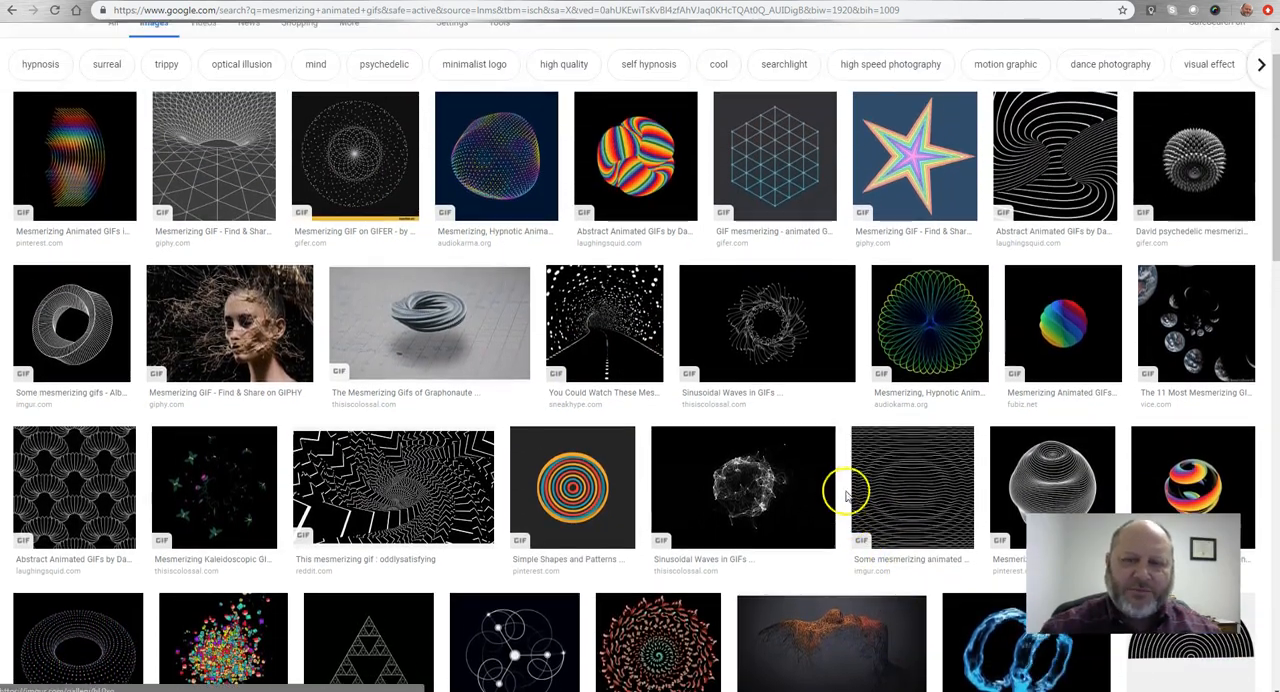
mouse_move(405, 330)
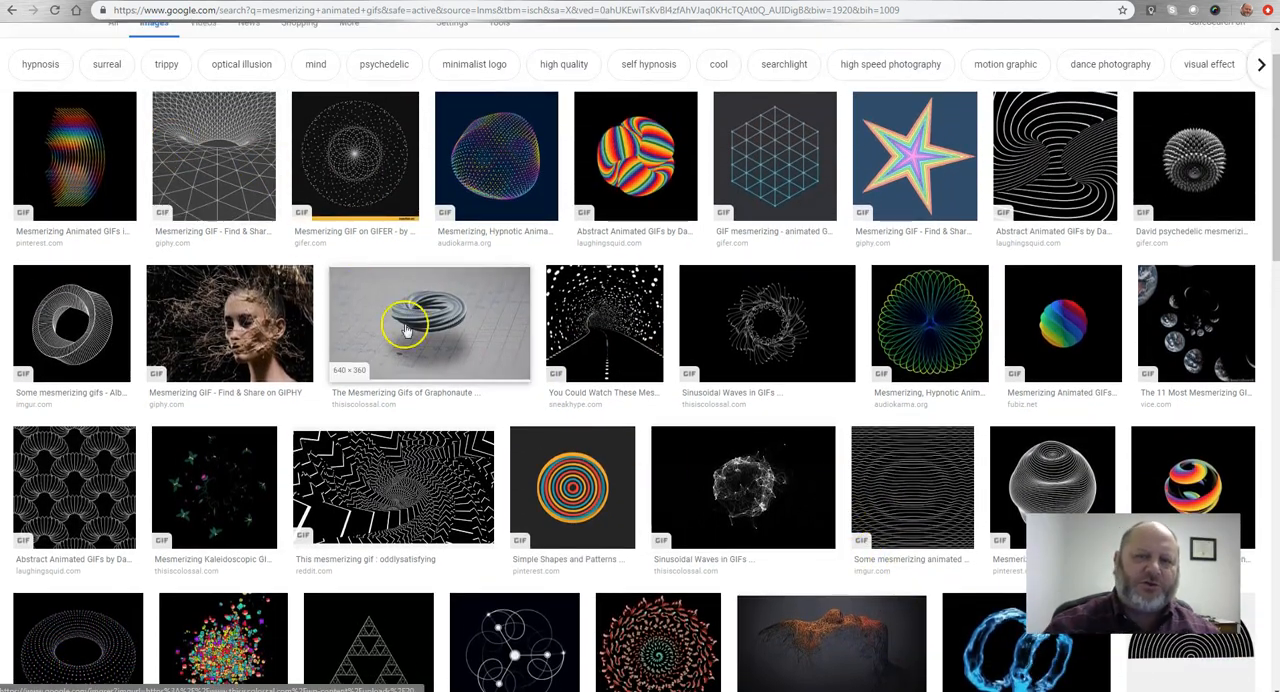
scroll(up, 3)
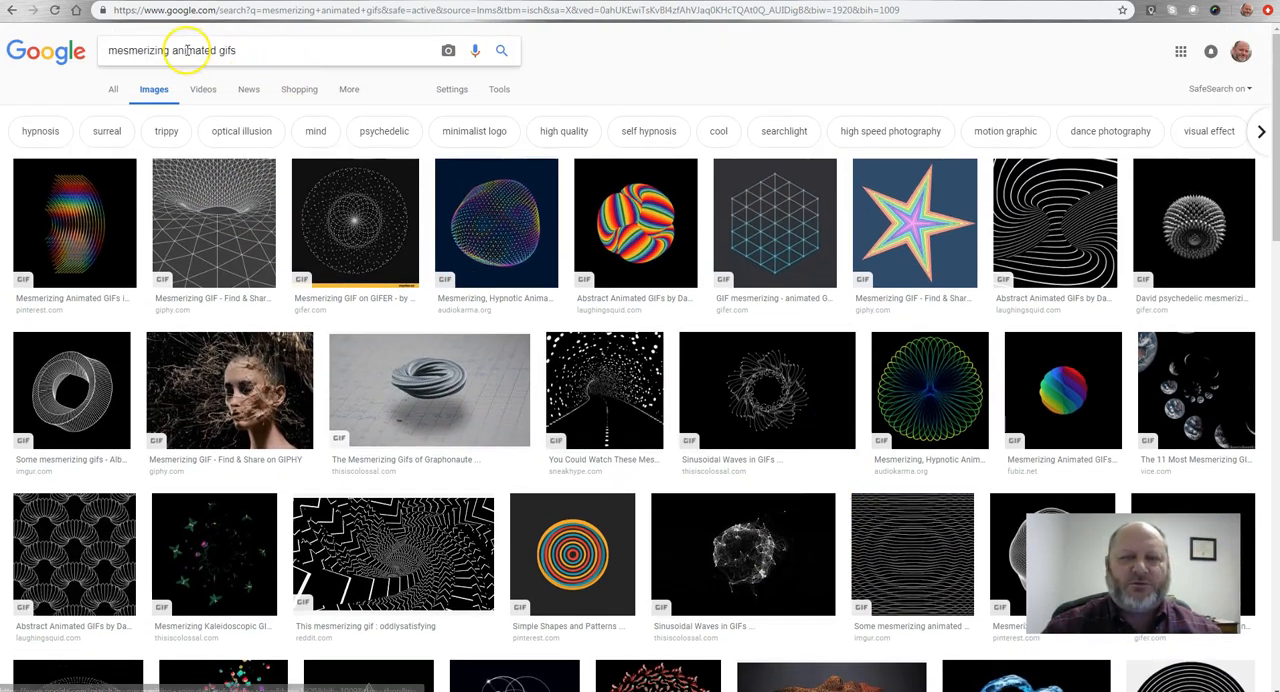
mouse_move(280, 280)
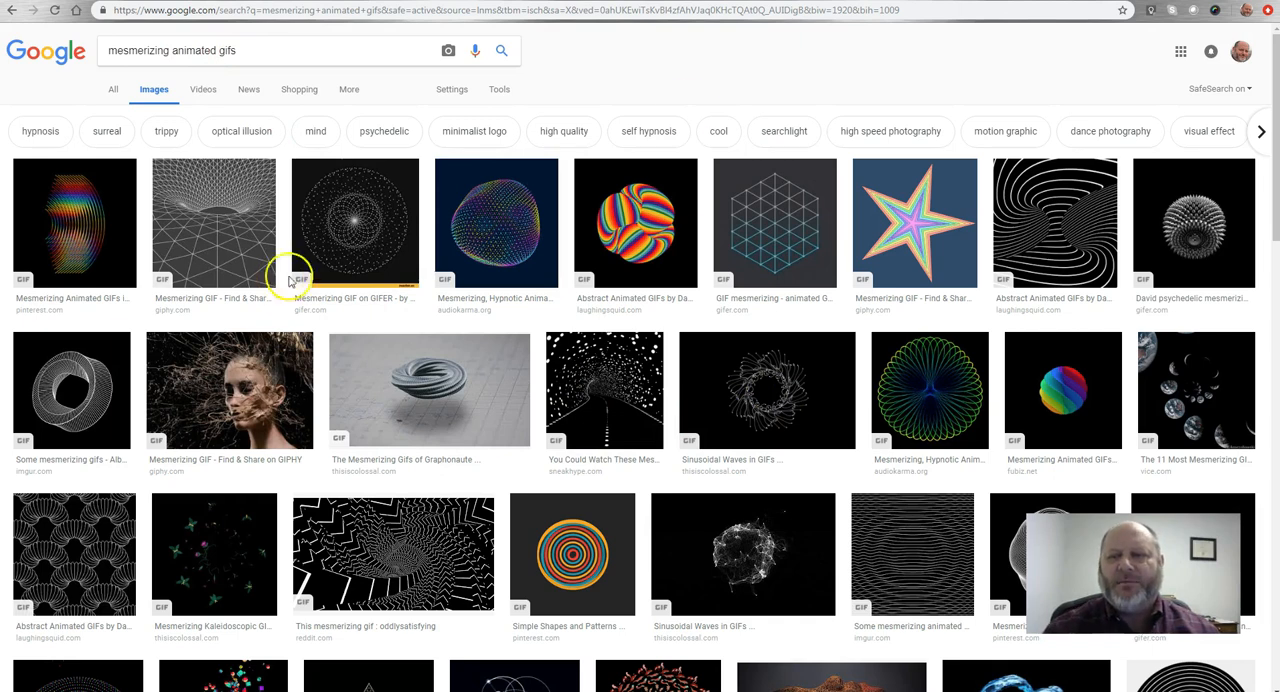
- Open the preview of the grey spiky-sphere GIF from GIFER
click(635, 222)
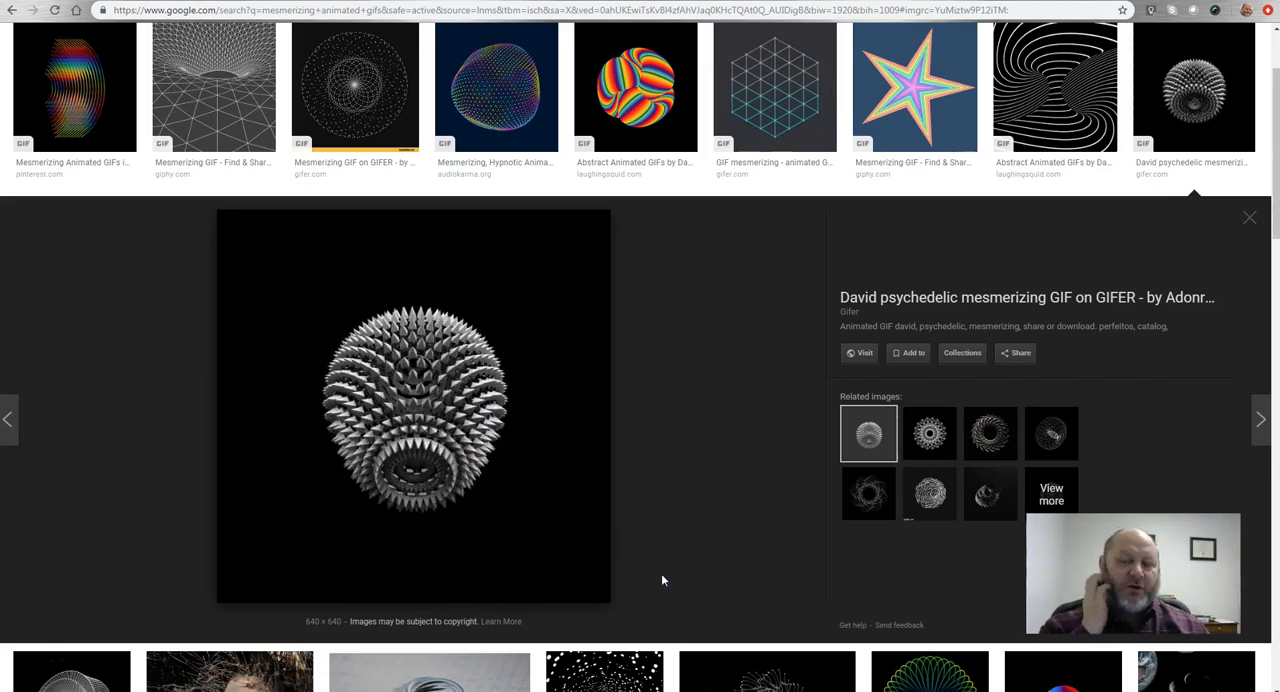
- Save the spiky-sphere GIF as mesmerizing.gif in STORE N GO > Canvas Toolbox > animated gifs
right_click(414, 366)
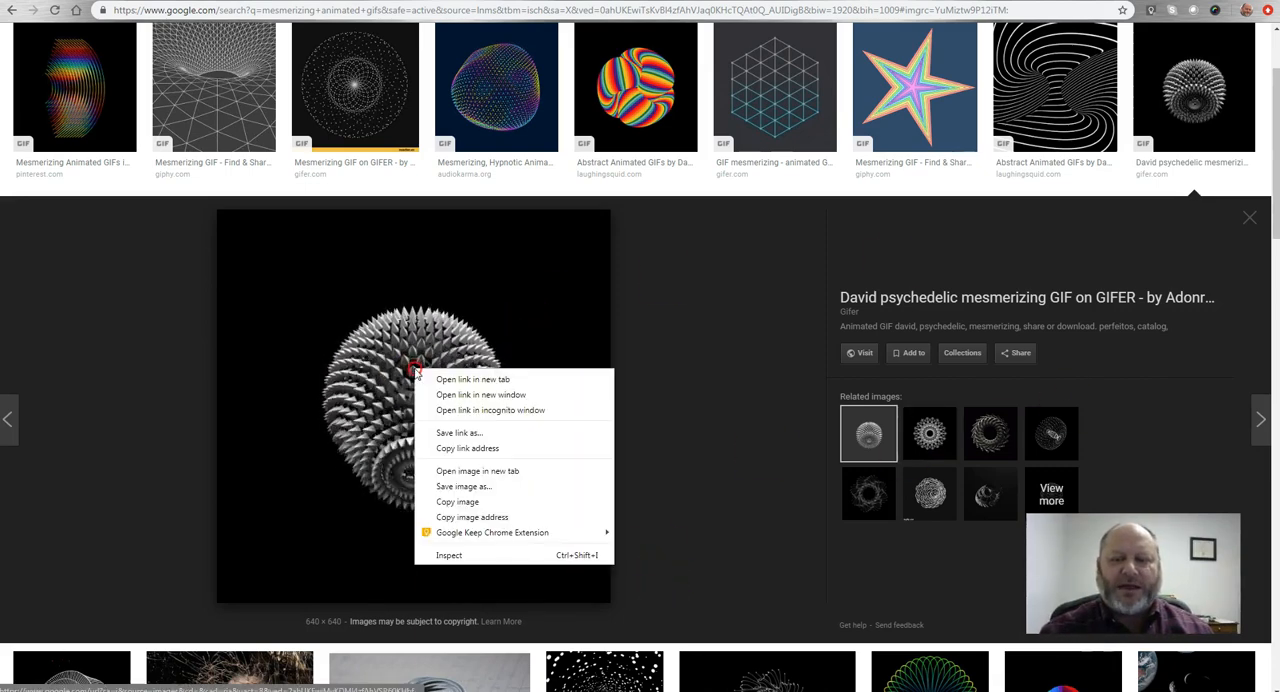
mouse_move(463, 486)
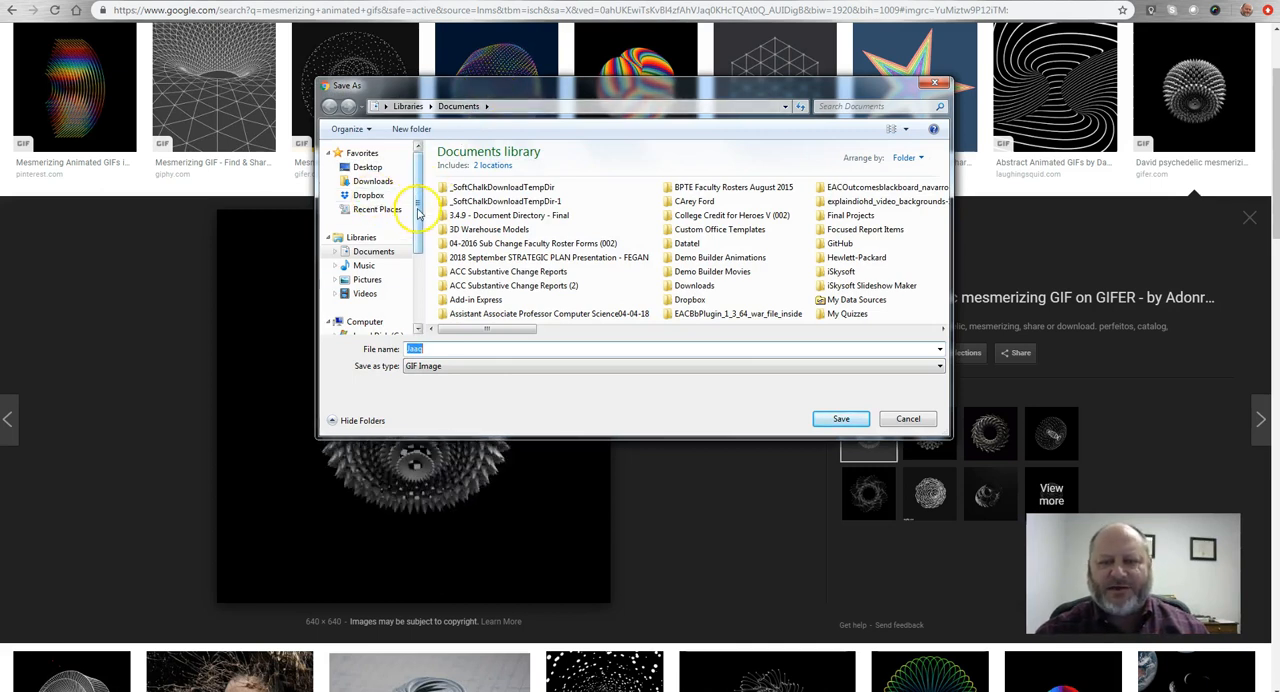
click(382, 273)
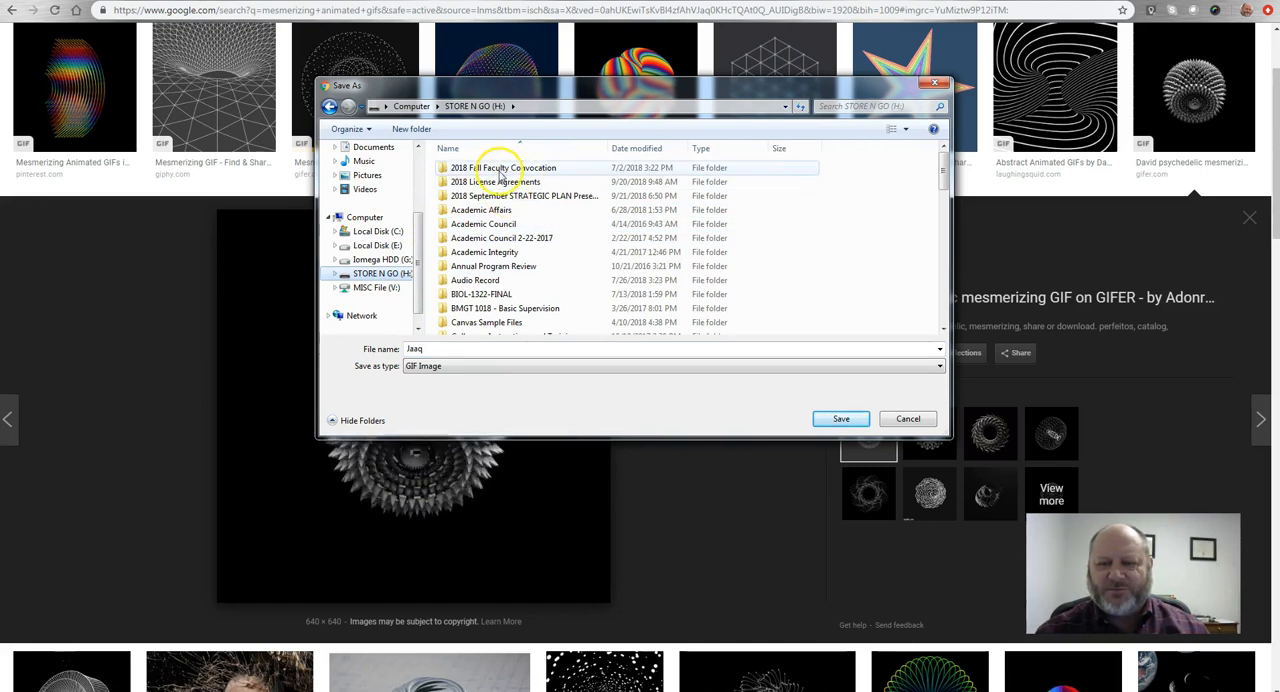
double_click(510, 167)
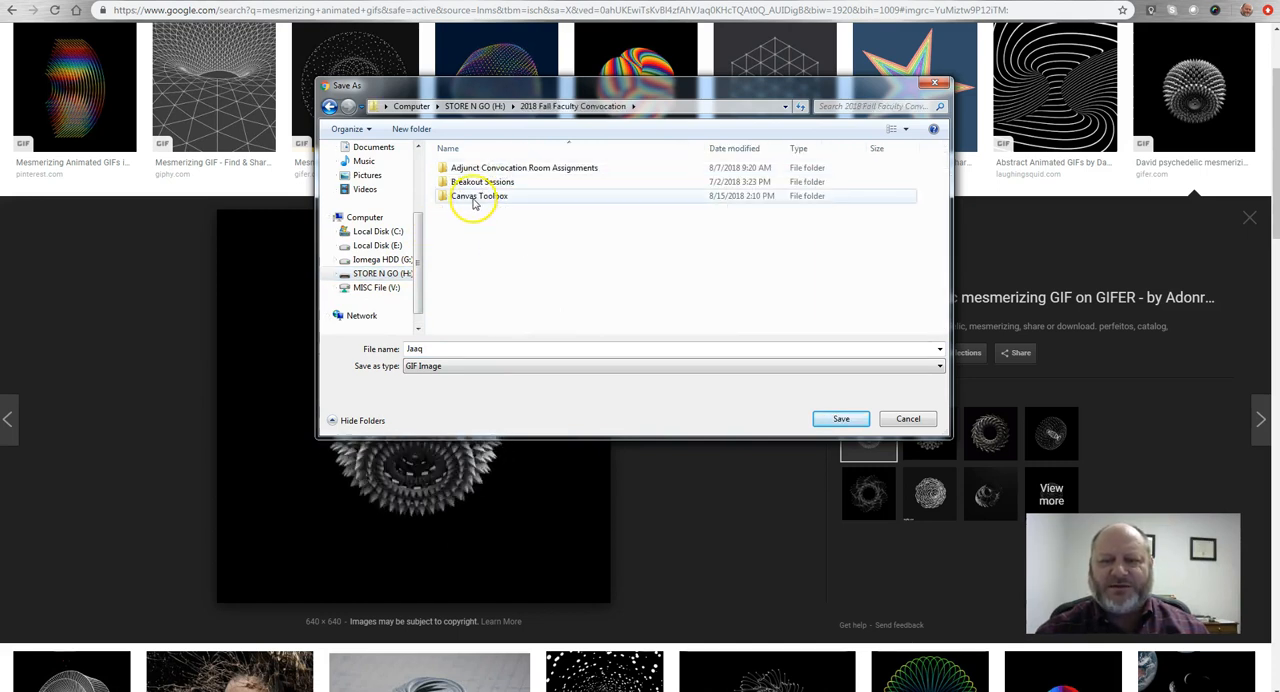
double_click(478, 195)
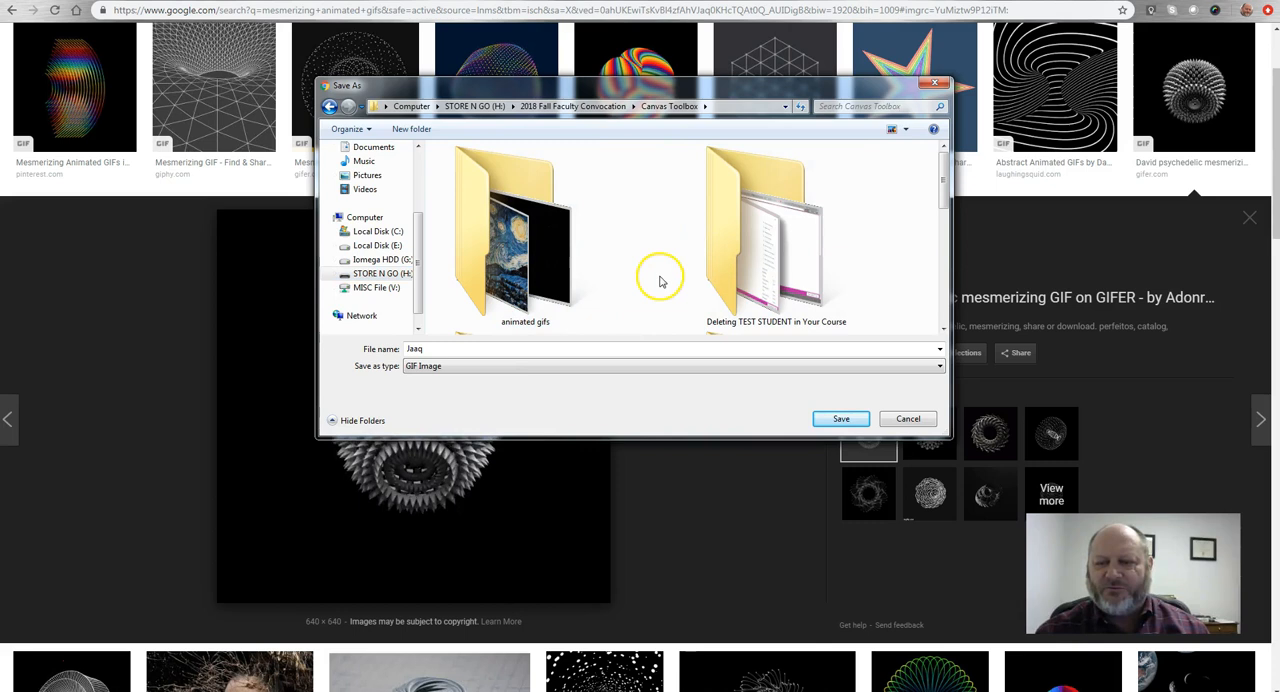
double_click(525, 240)
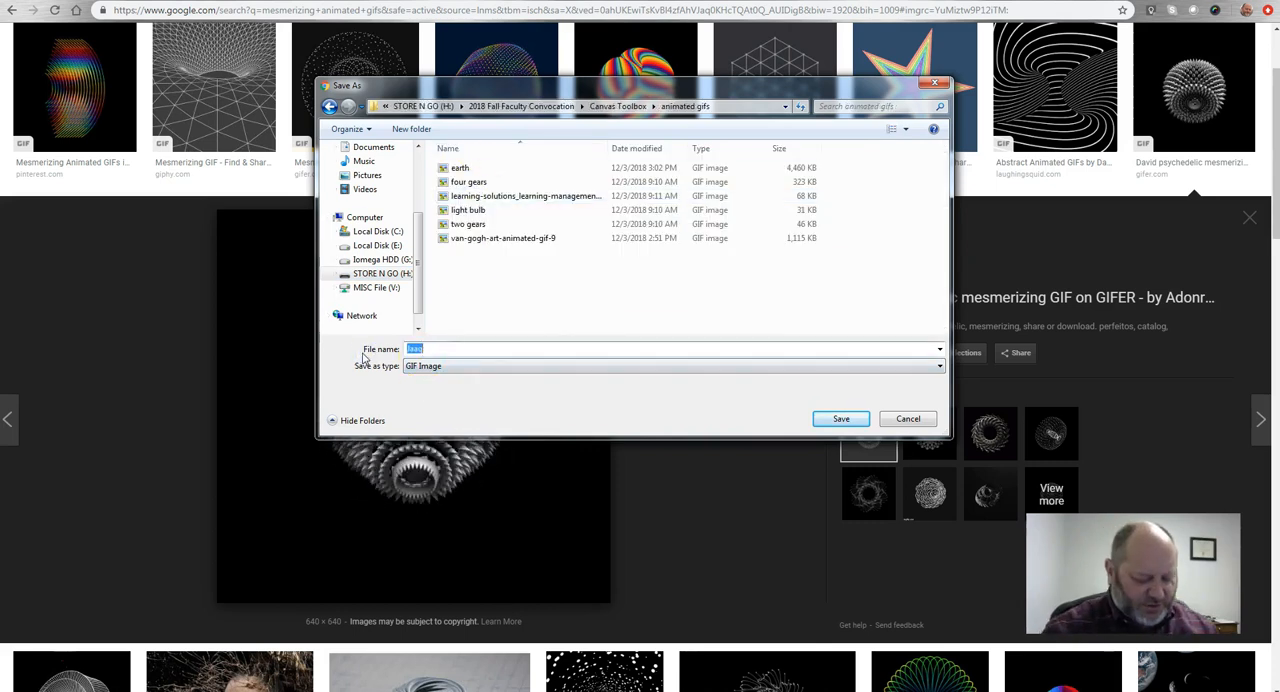
text(mesmerizin)
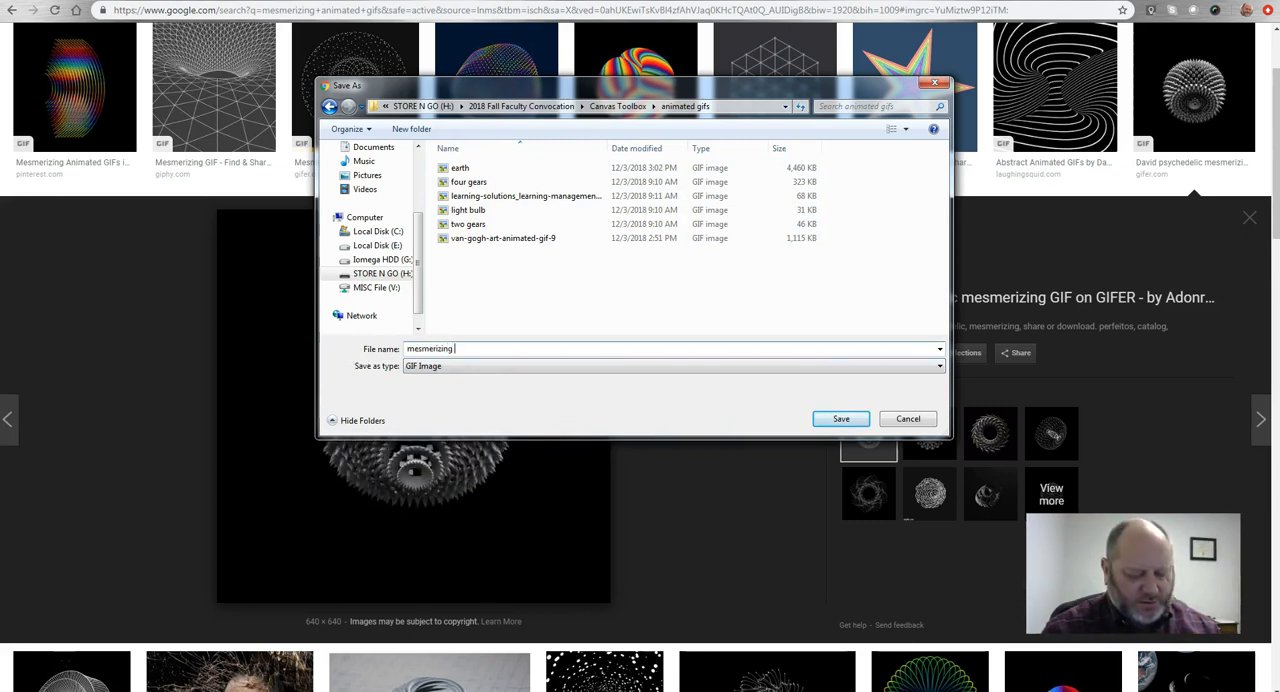
text(gif)
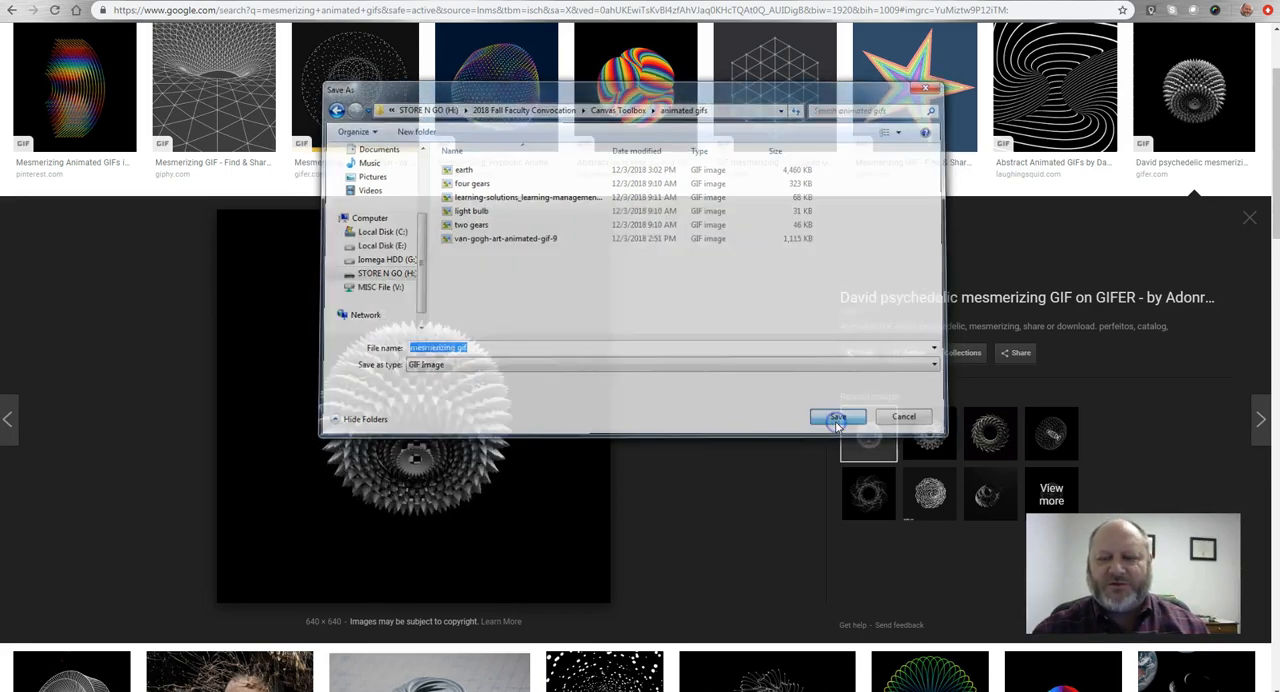
click(837, 417)
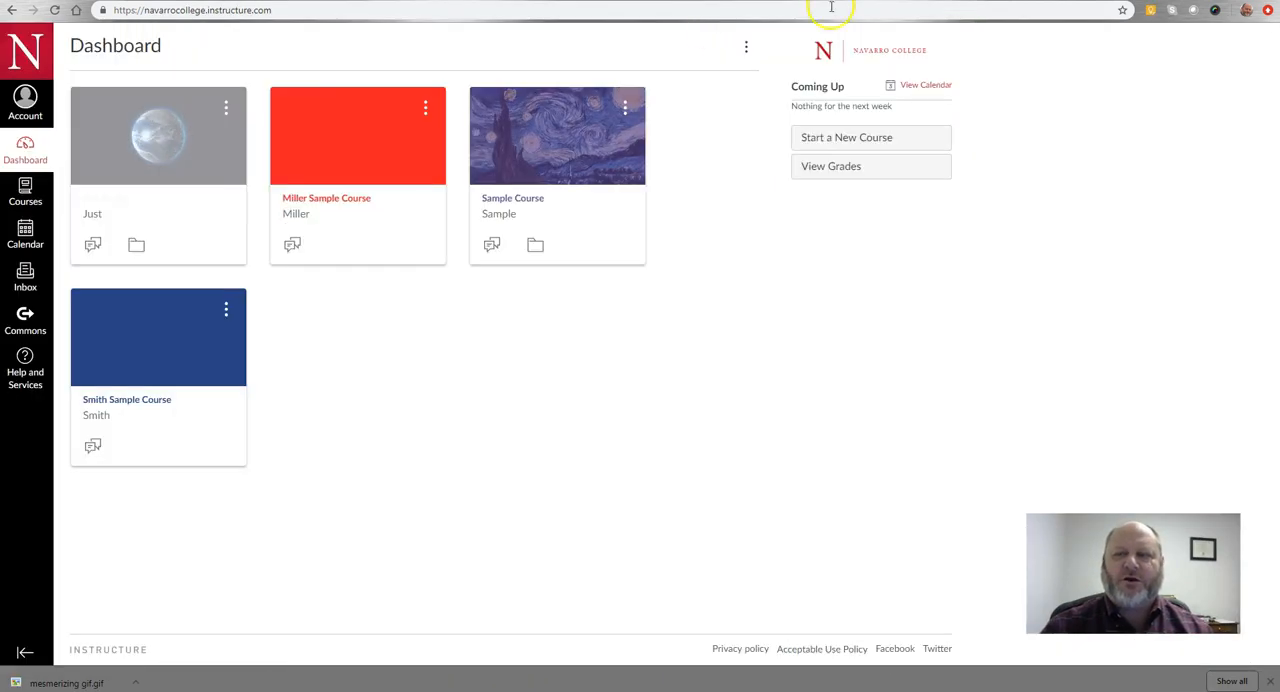
mouse_move(424, 390)
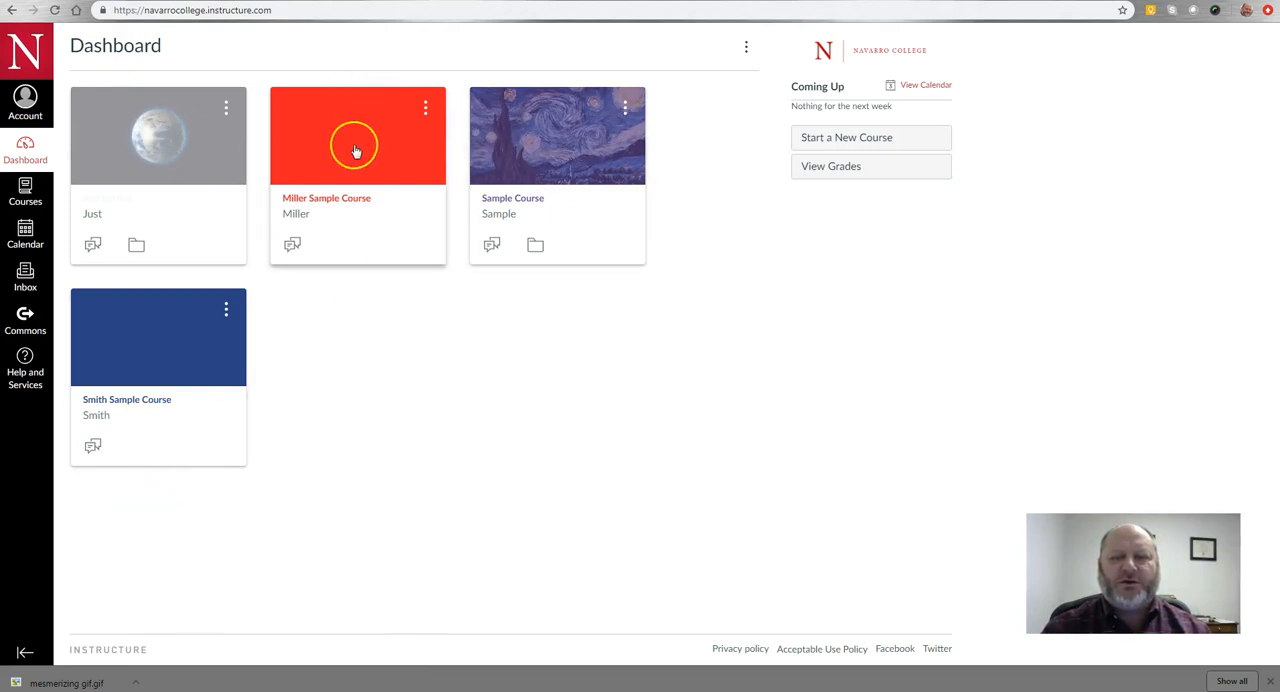
- Open the Miller Sample Course from its dashboard card
click(357, 135)
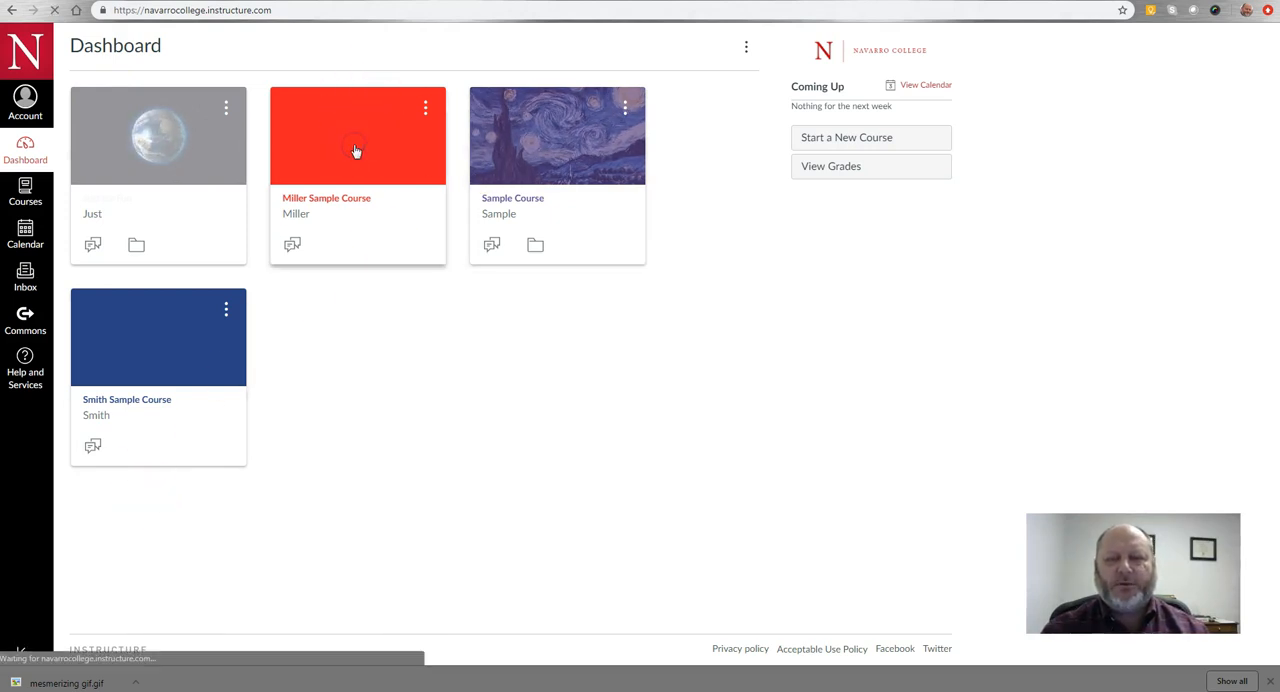
click(357, 135)
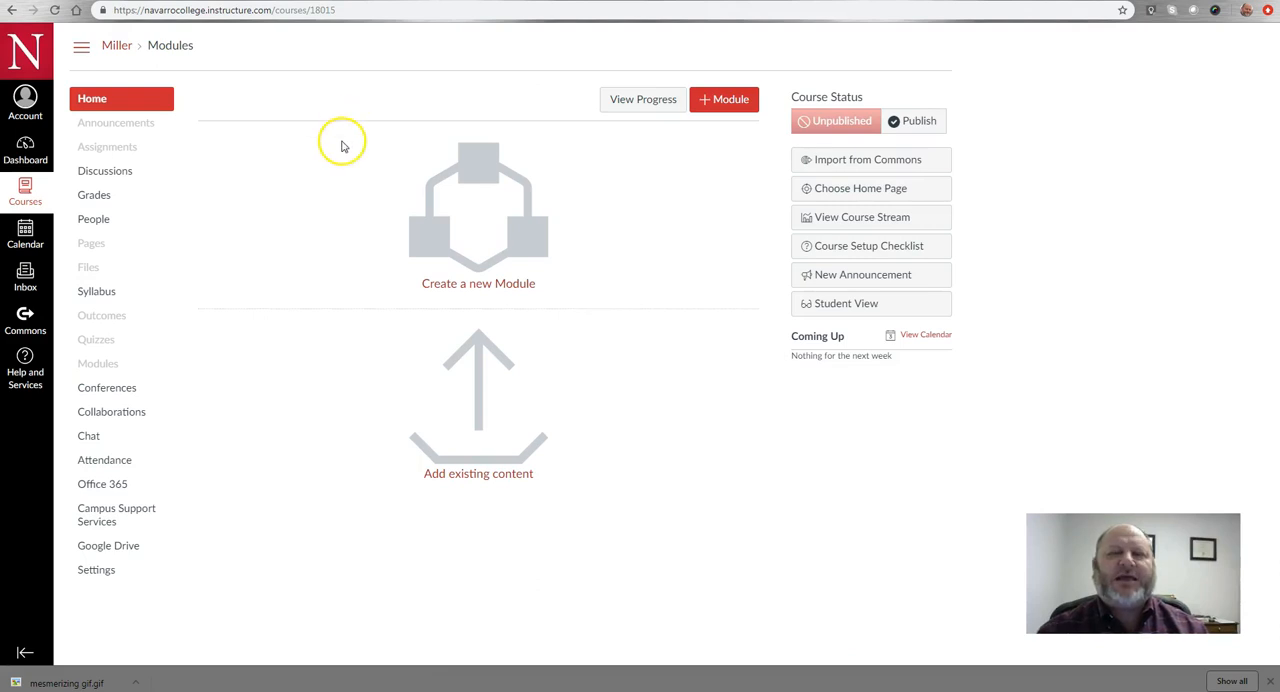
mouse_move(278, 110)
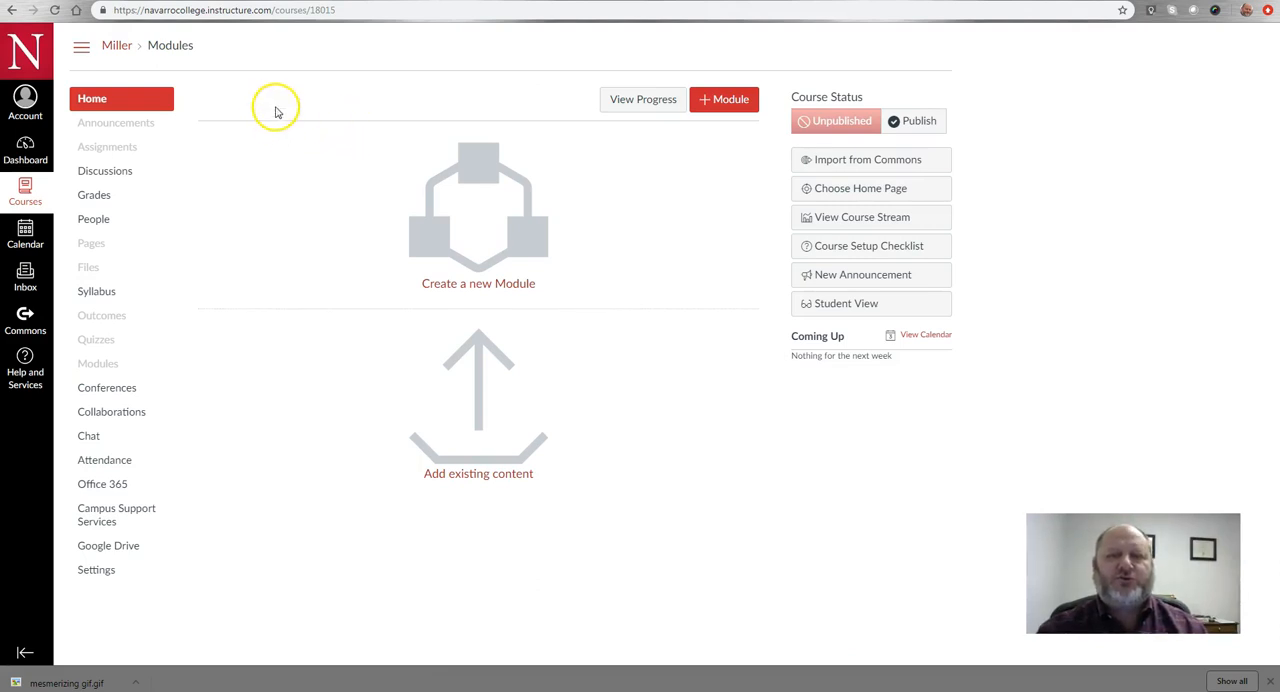
mouse_move(108, 545)
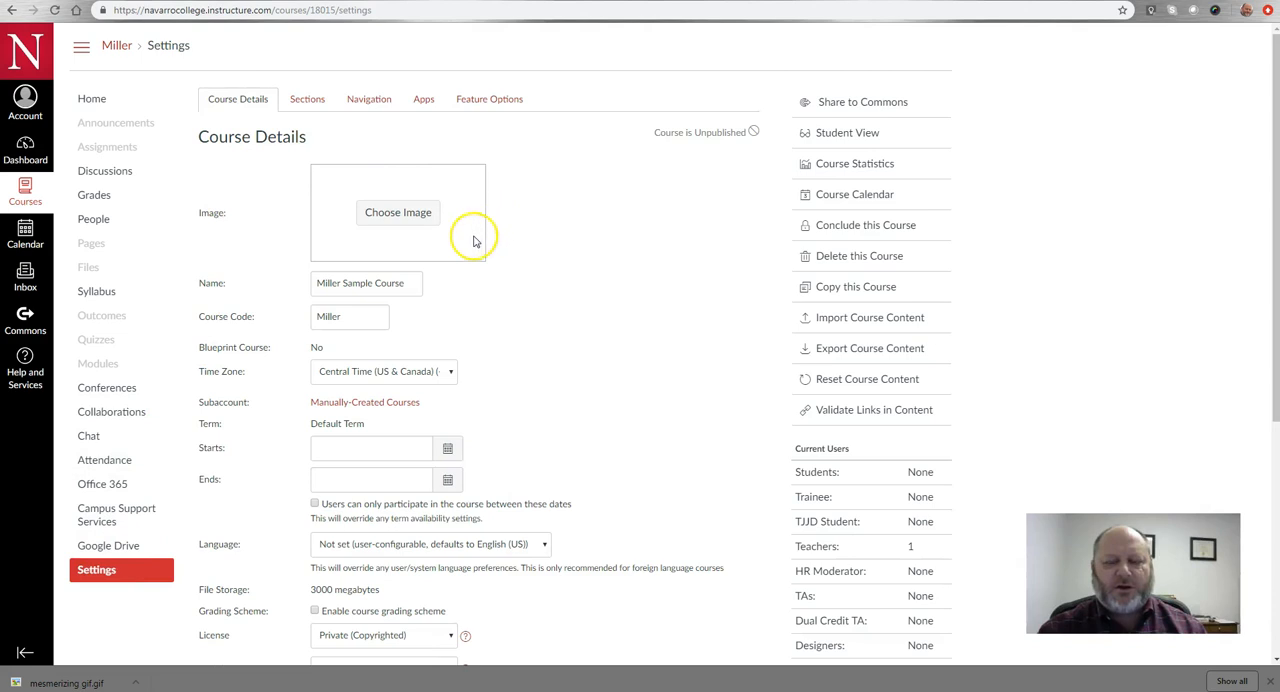
mouse_move(408, 203)
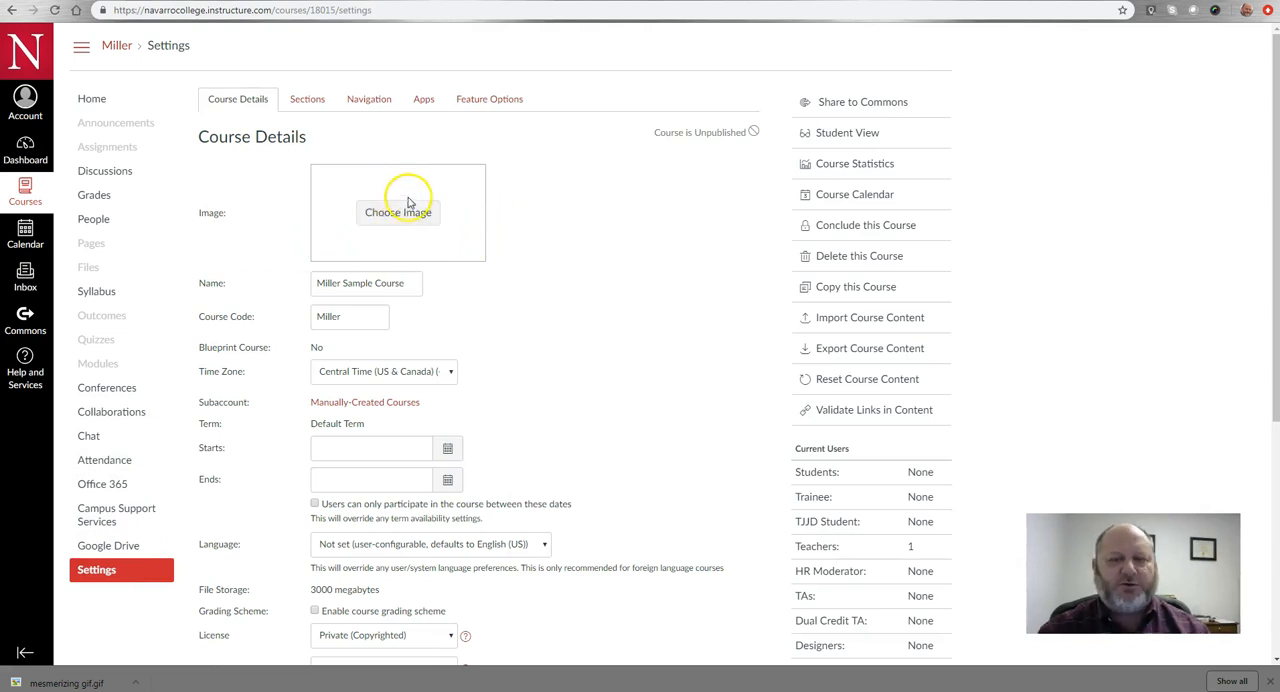
- Upload mesmerizing.gif from the animated gifs folder as the course image
click(398, 212)
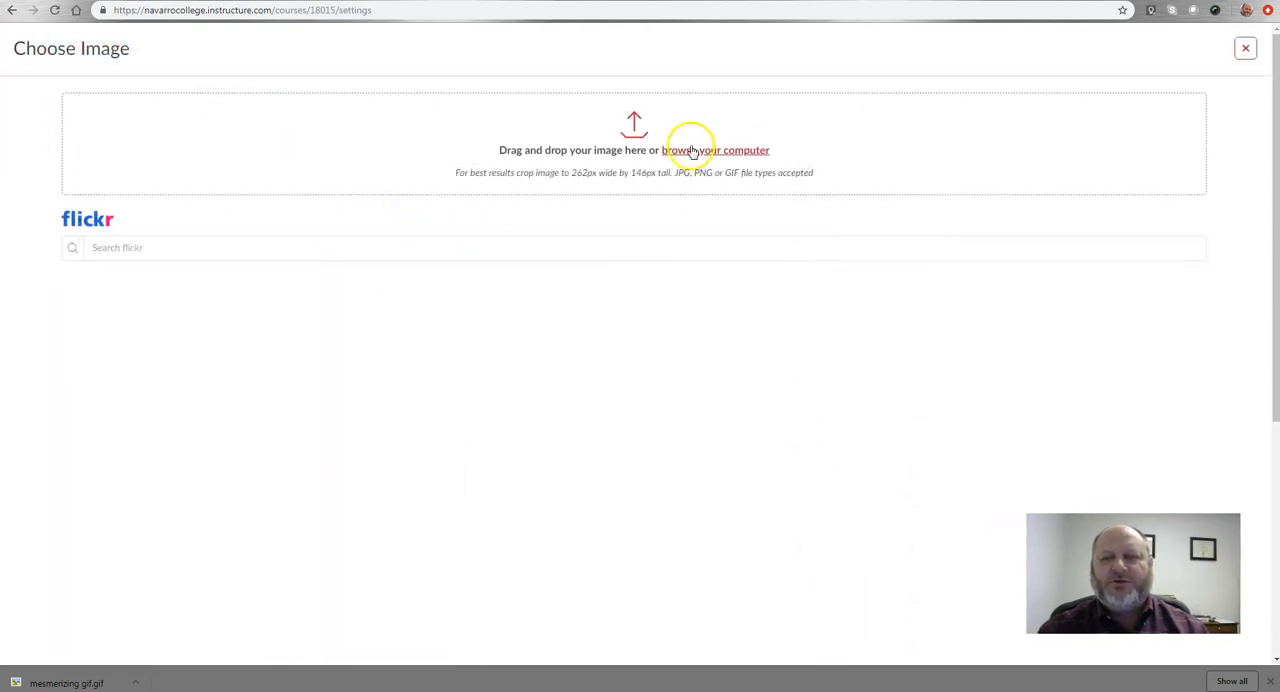
click(715, 150)
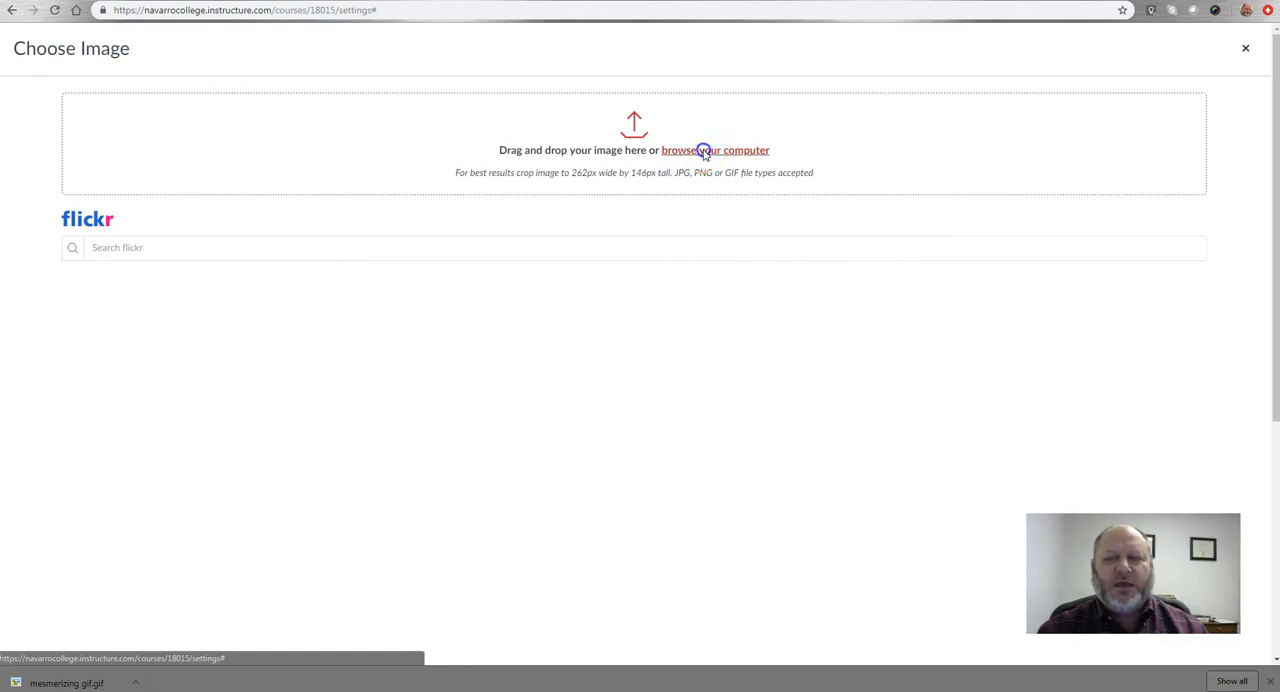
click(714, 150)
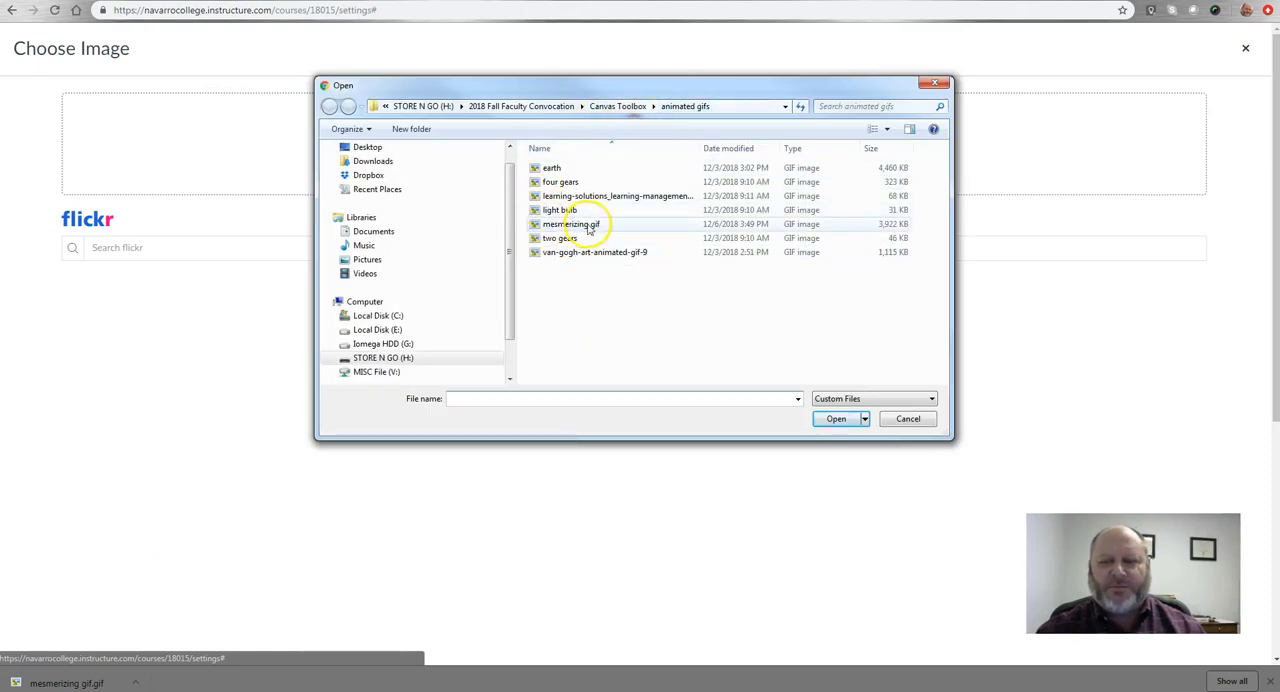
click(571, 223)
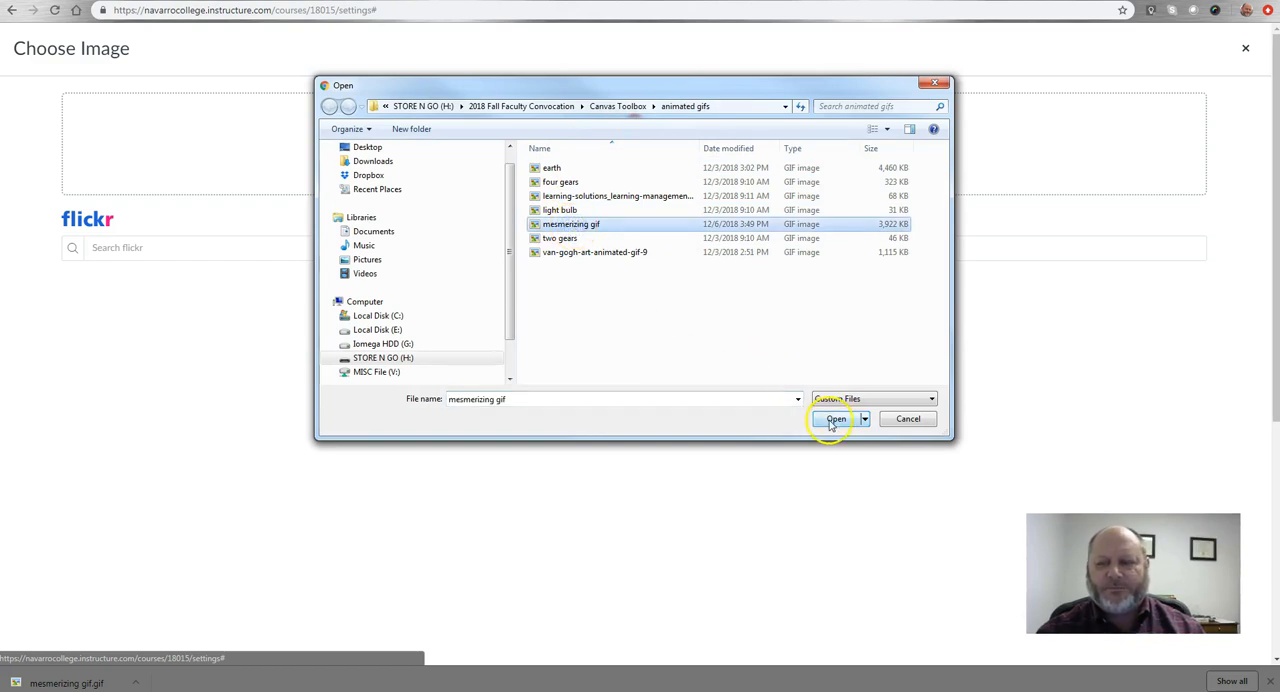
click(836, 418)
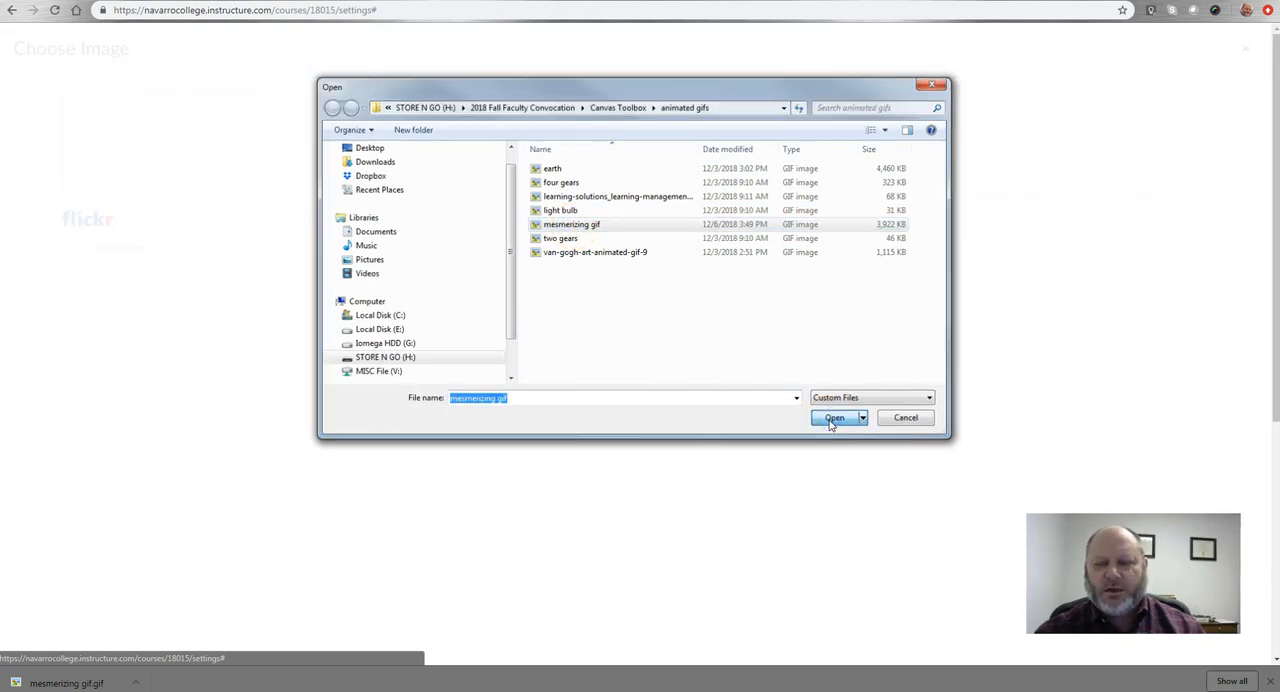
click(835, 417)
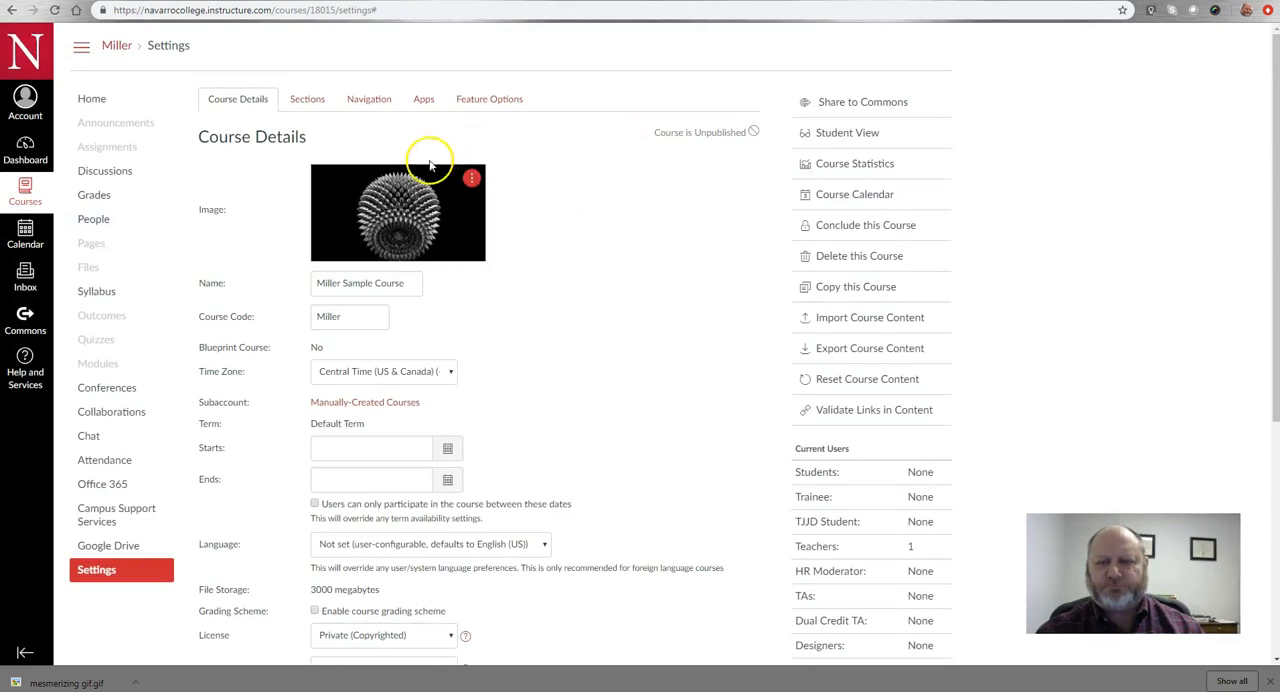
mouse_move(575, 240)
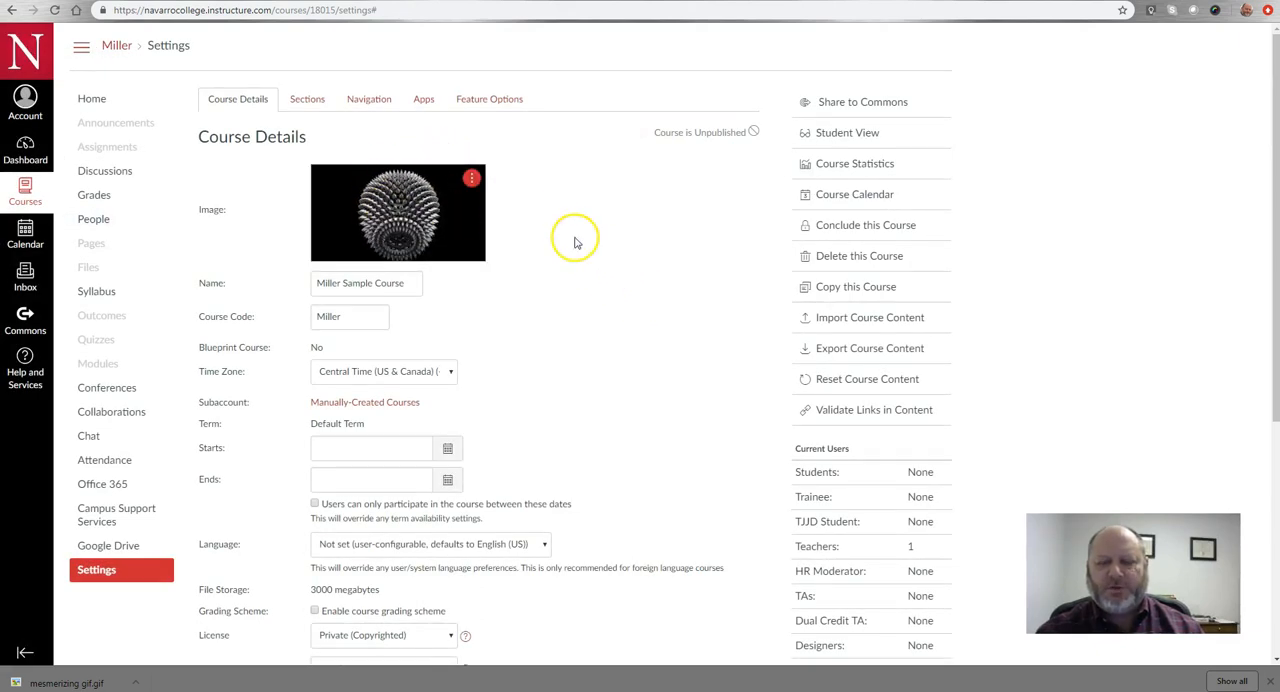
- Save with Update Course Details and return to the Dashboard
scroll(down, 3)
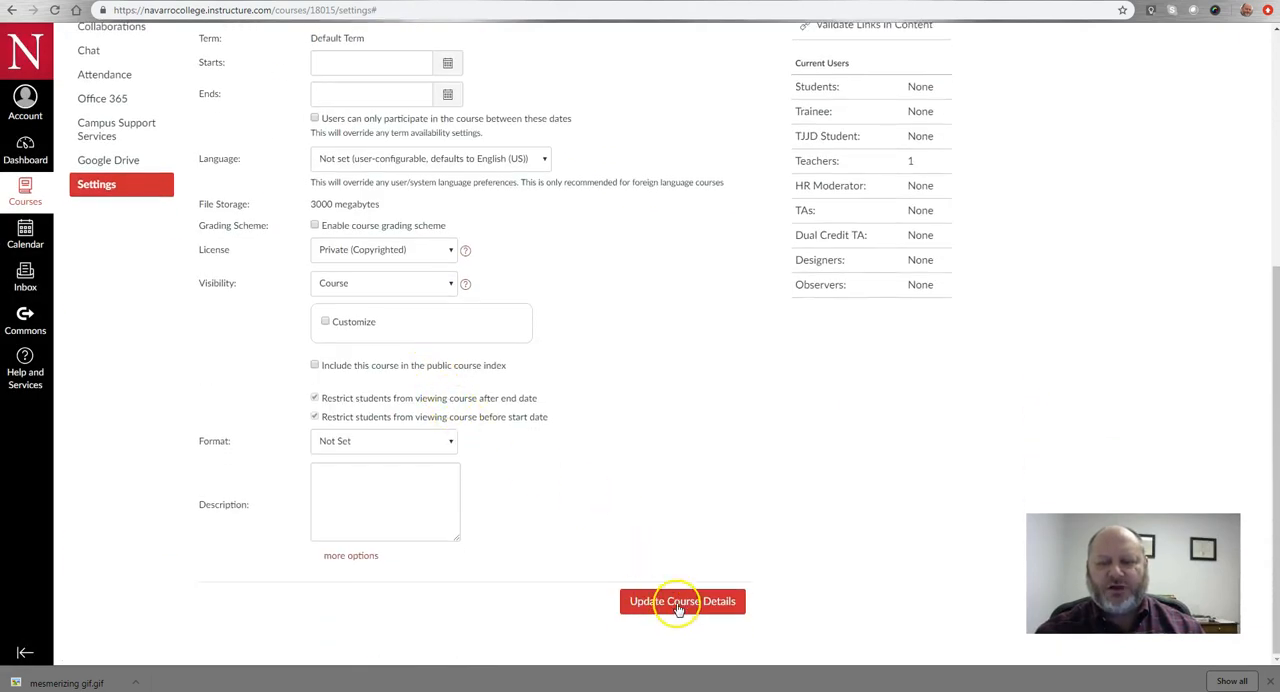
click(682, 601)
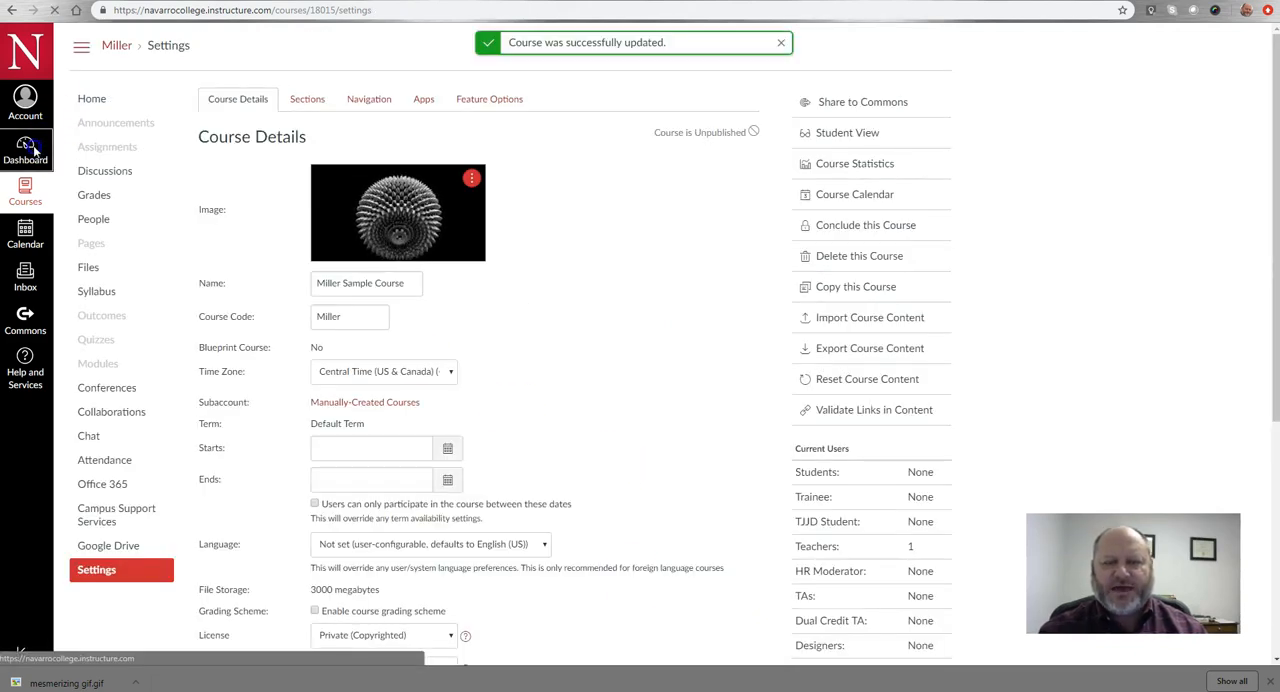
click(25, 150)
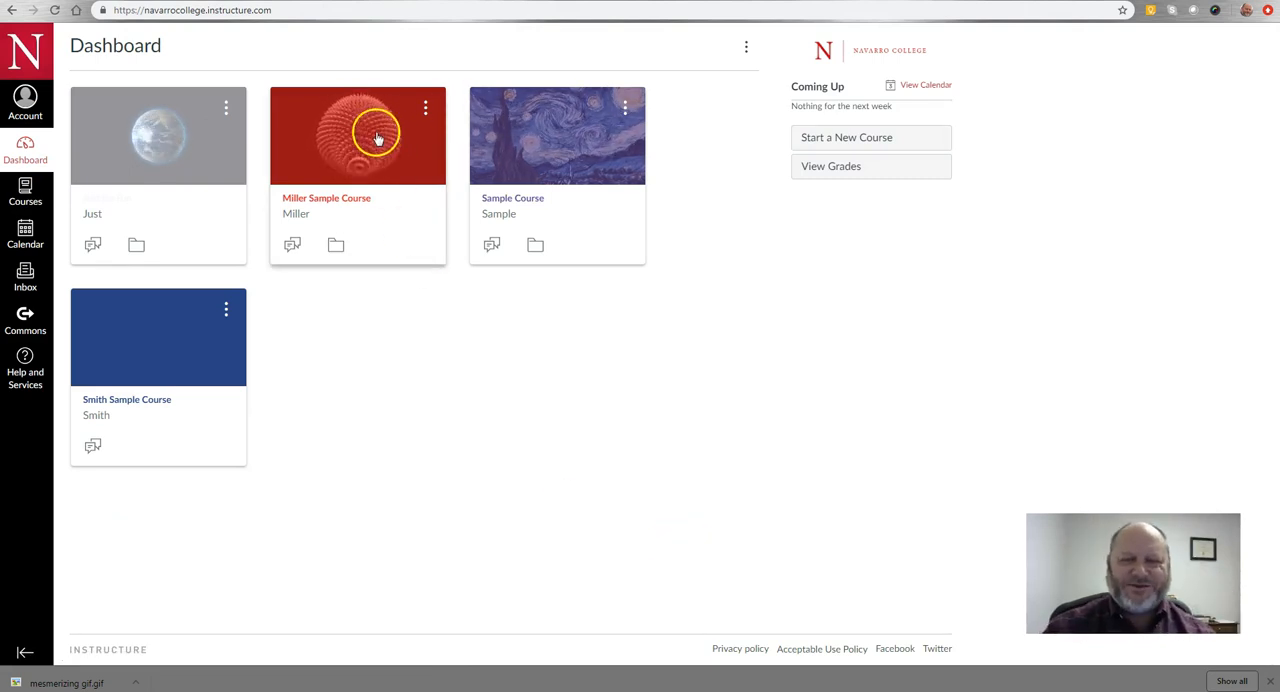
mouse_move(420, 363)
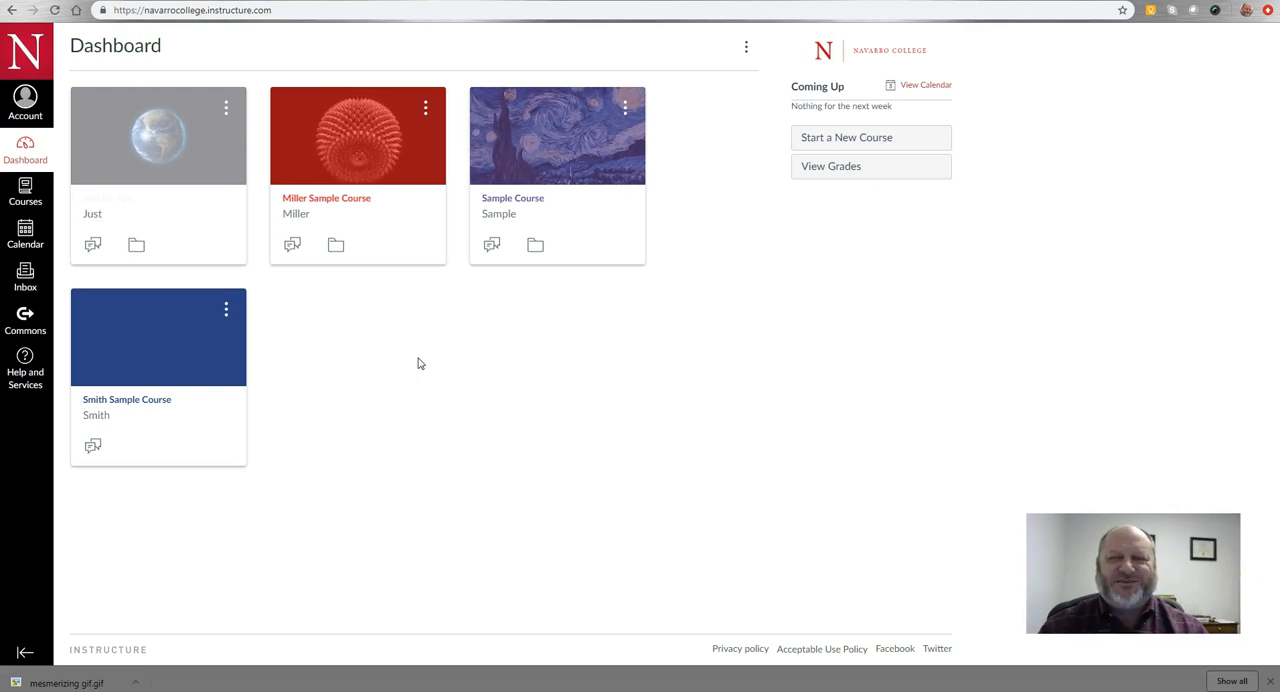
right_click(419, 362)
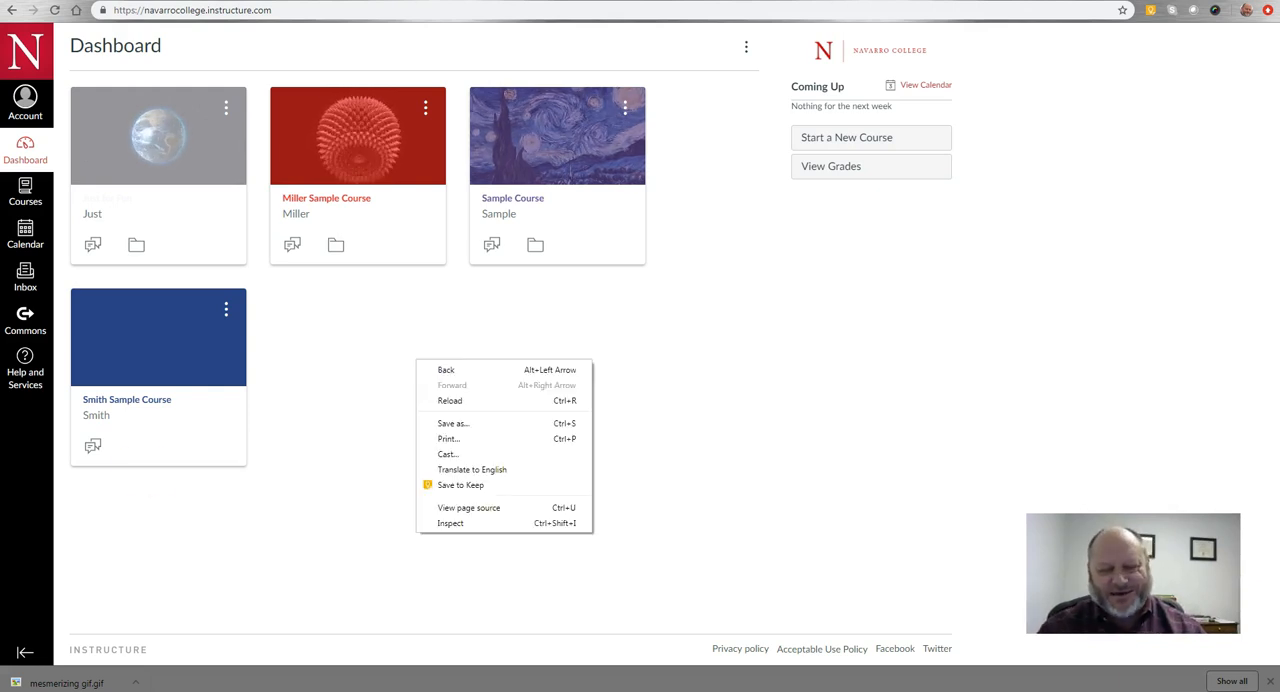